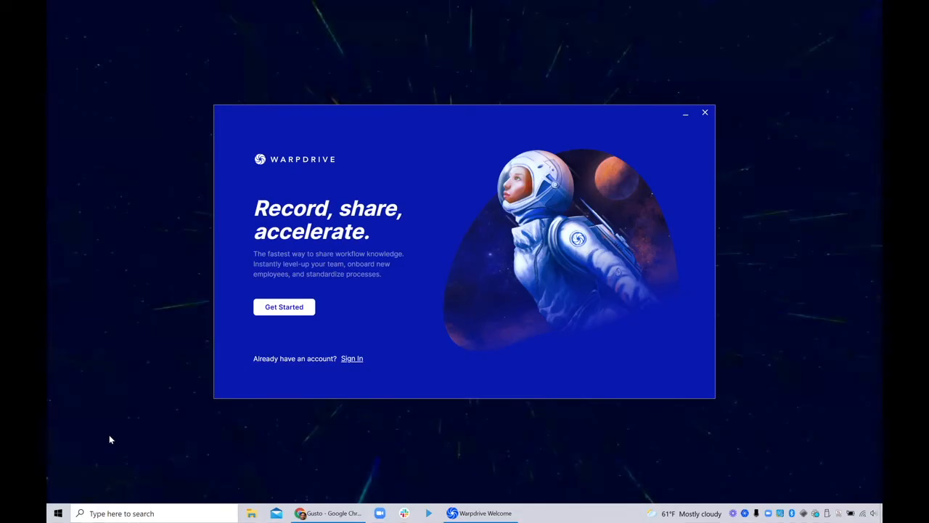
{"action": "mouse_move", "coordinate": [107, 436]}
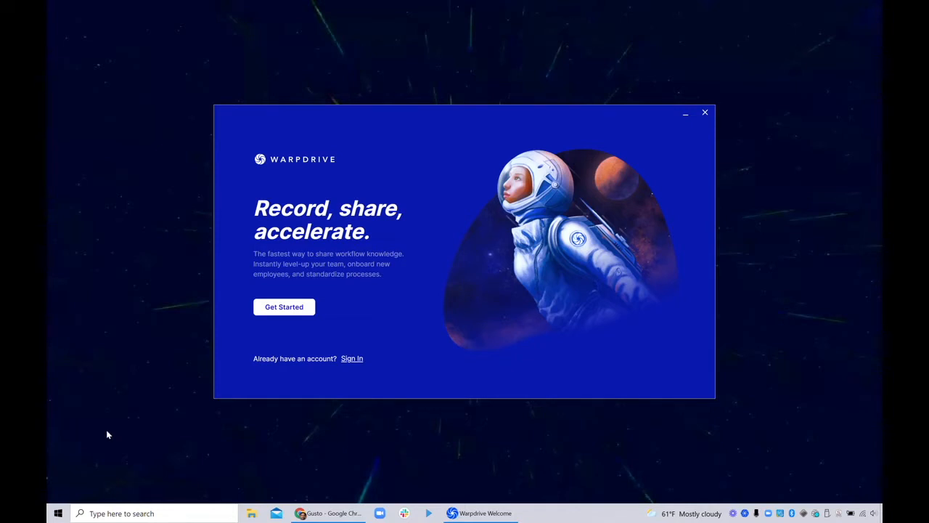
Step: Enter the account email and password on the Warpdrive sign-in form
{"action": "left_click", "coordinate": [352, 359]}
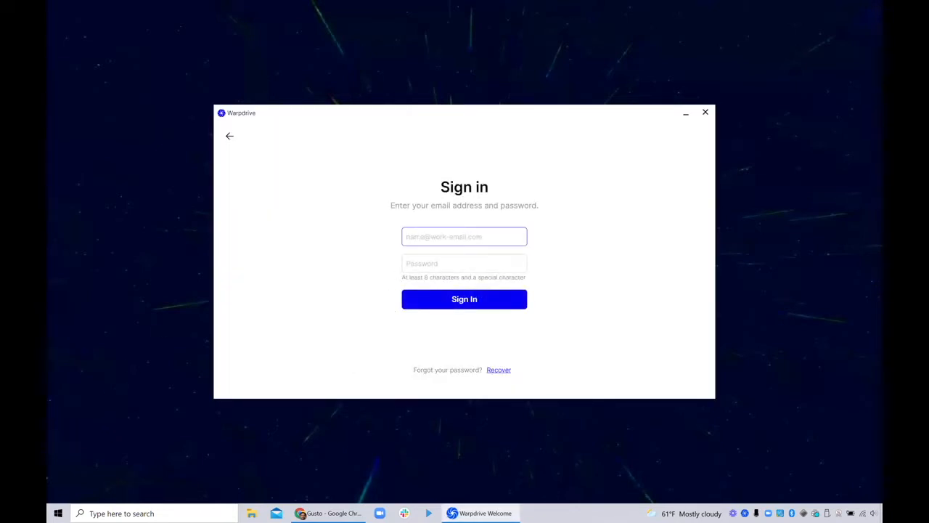
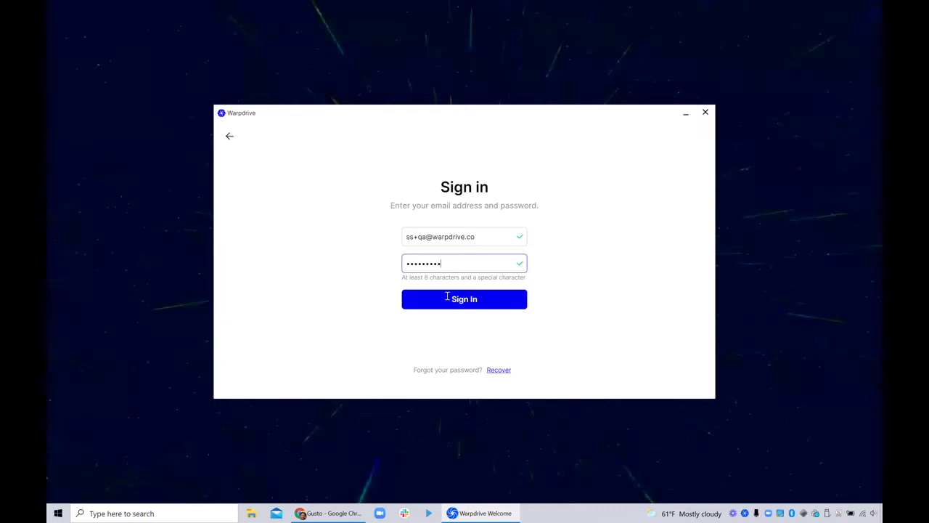
Step: Sign in and browse the Personal and Demo libraries, landing on the empty Personal library
{"action": "left_click", "coordinate": [465, 299]}
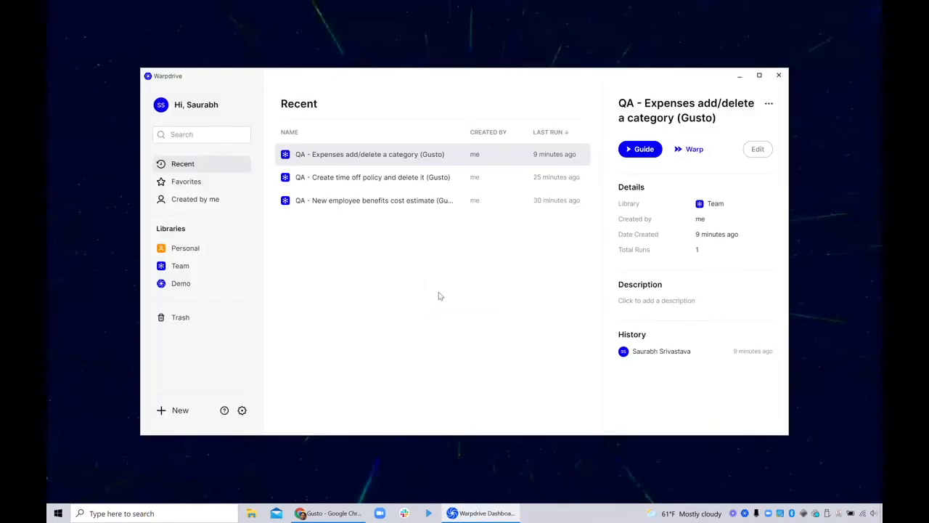
{"action": "left_click", "coordinate": [186, 246]}
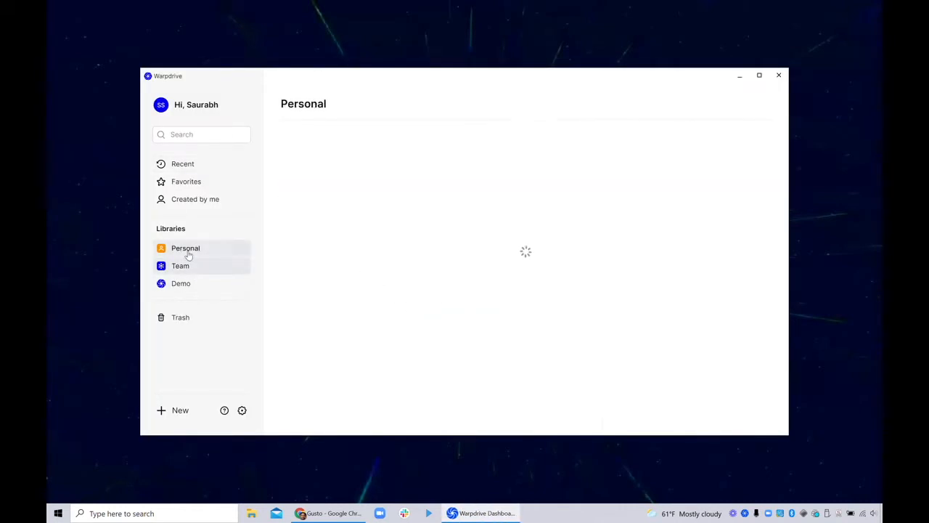
{"action": "left_click", "coordinate": [186, 247]}
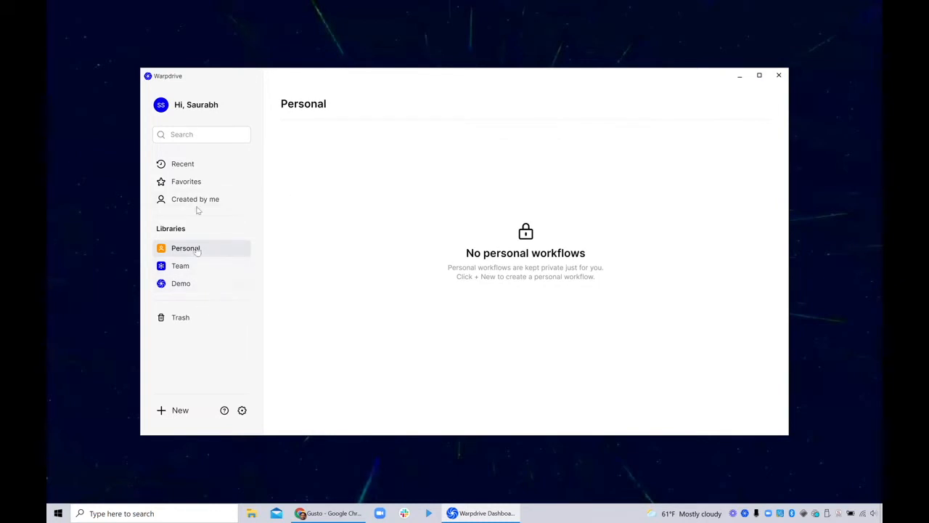
{"action": "mouse_move", "coordinate": [236, 279]}
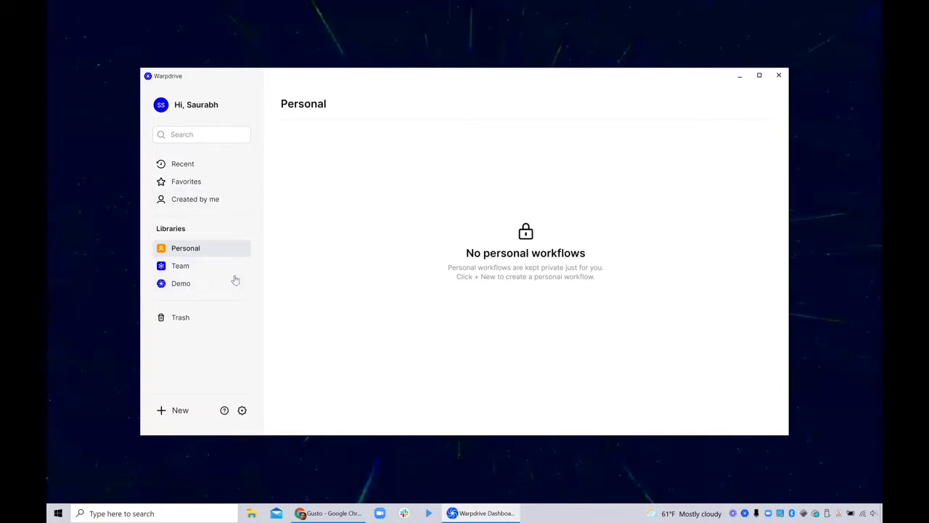
{"action": "left_click", "coordinate": [180, 283]}
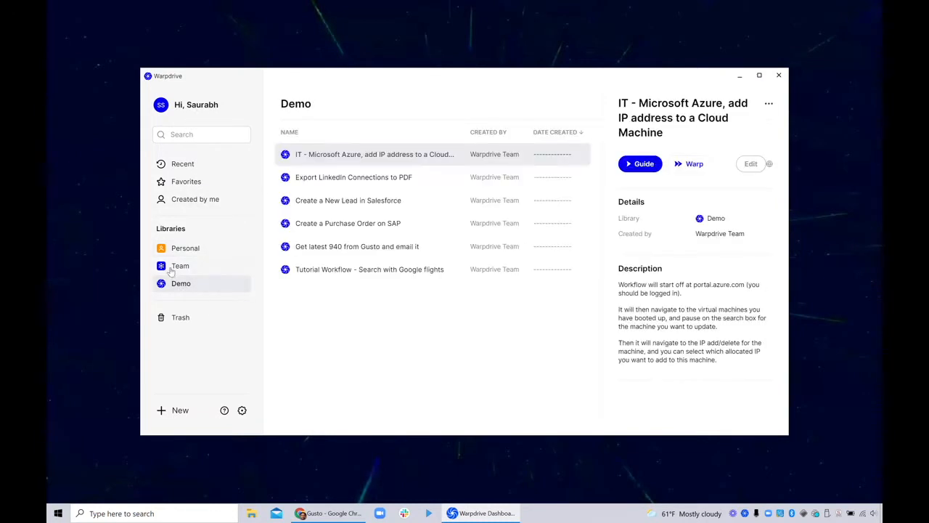
{"action": "left_click", "coordinate": [186, 247]}
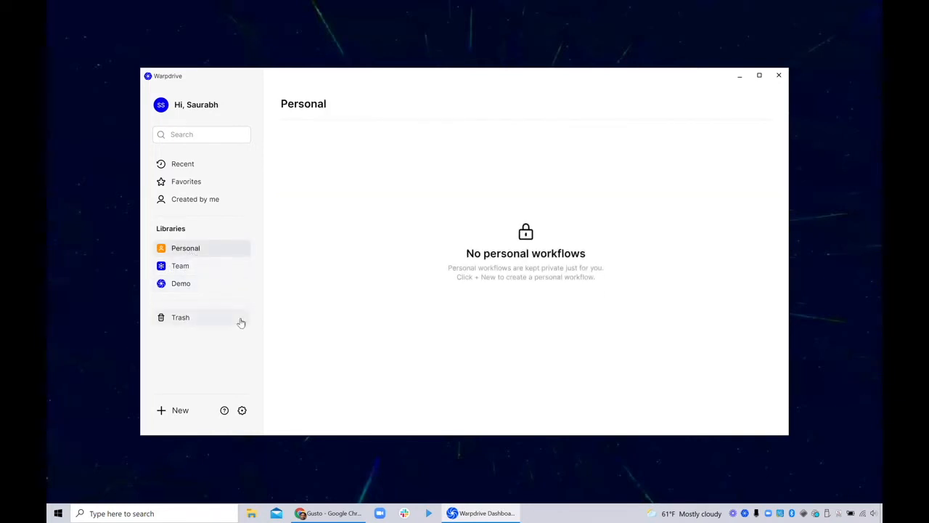
{"action": "mouse_move", "coordinate": [230, 378]}
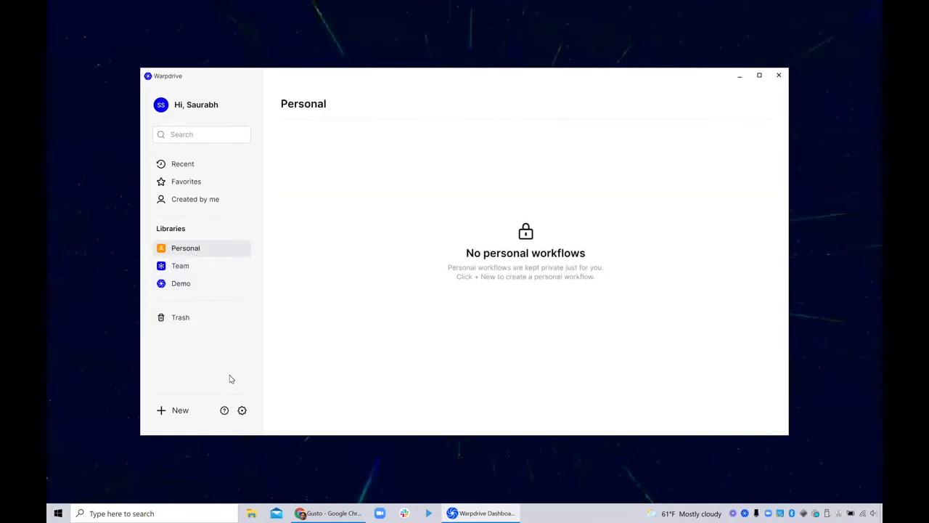
{"action": "mouse_move", "coordinate": [729, 122]}
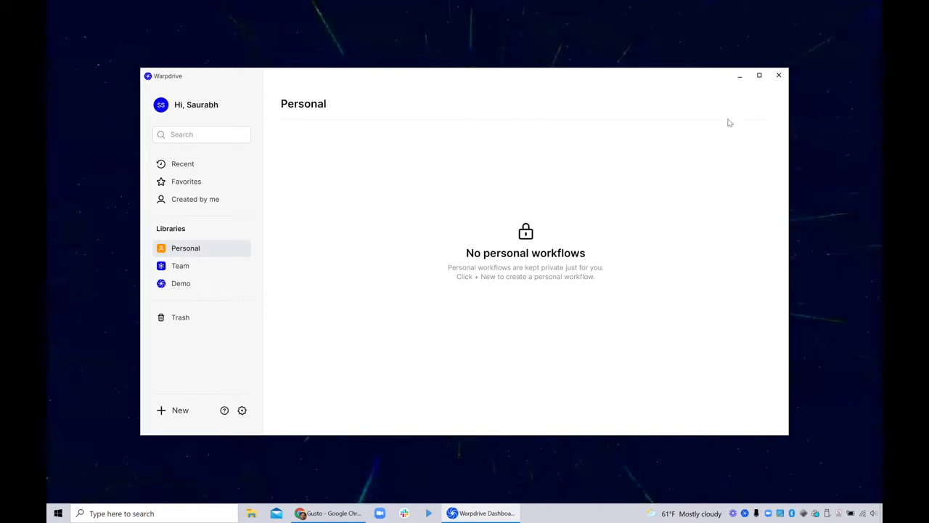
{"action": "mouse_move", "coordinate": [741, 137]}
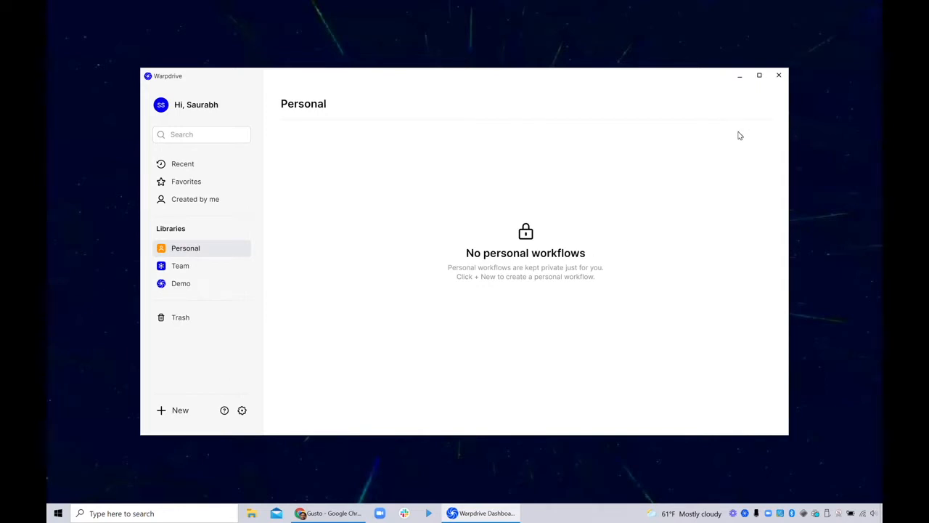
{"action": "mouse_move", "coordinate": [738, 131]}
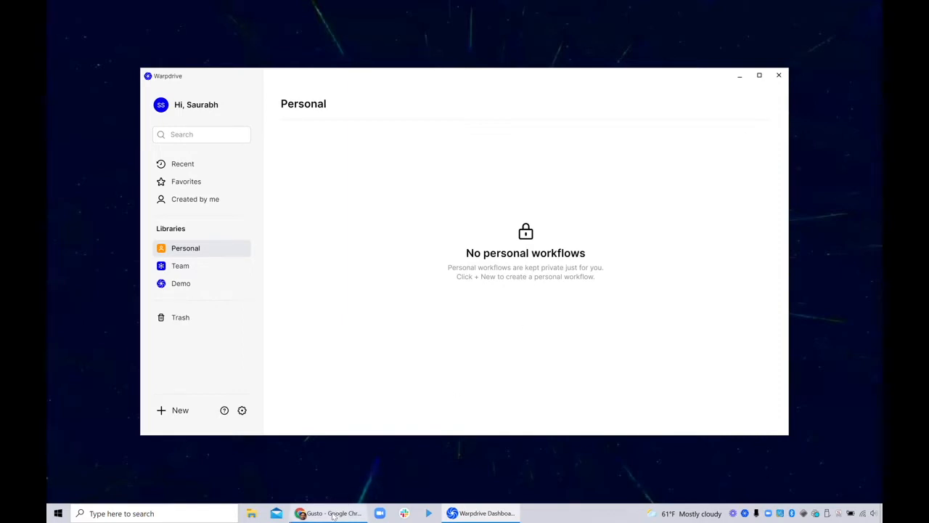
{"action": "left_click", "coordinate": [334, 514]}
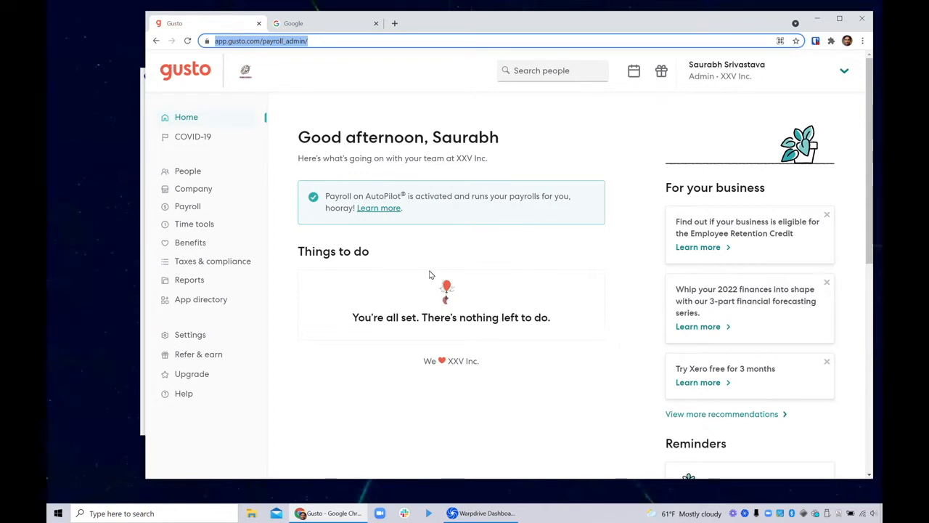
{"action": "mouse_move", "coordinate": [229, 282]}
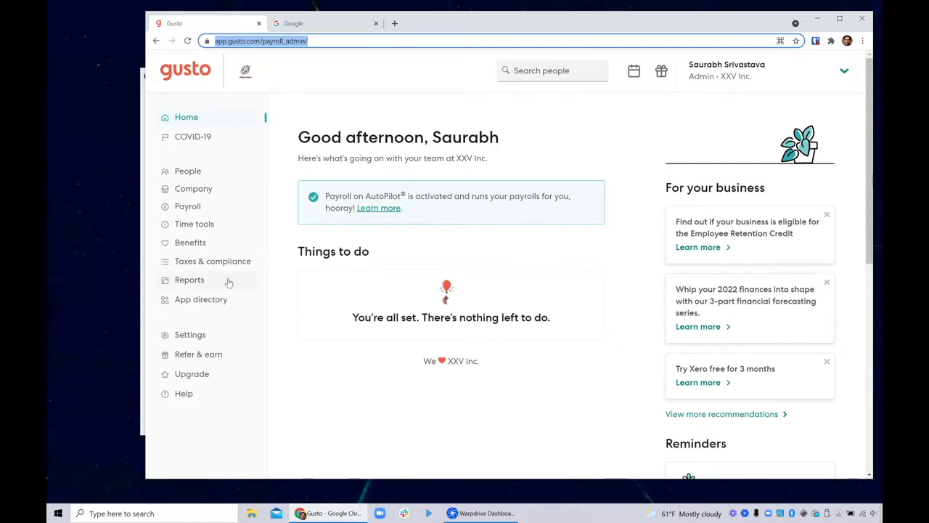
{"action": "mouse_move", "coordinate": [209, 280]}
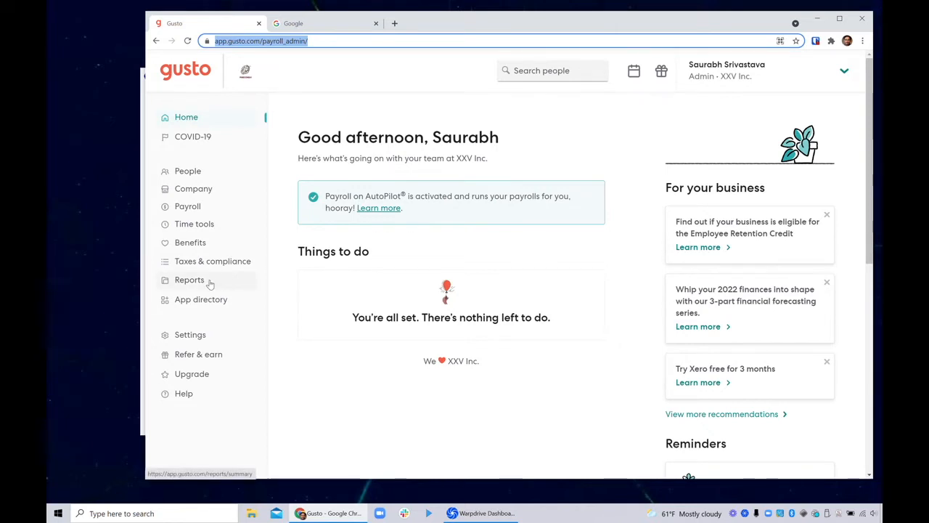
{"action": "mouse_move", "coordinate": [212, 280]}
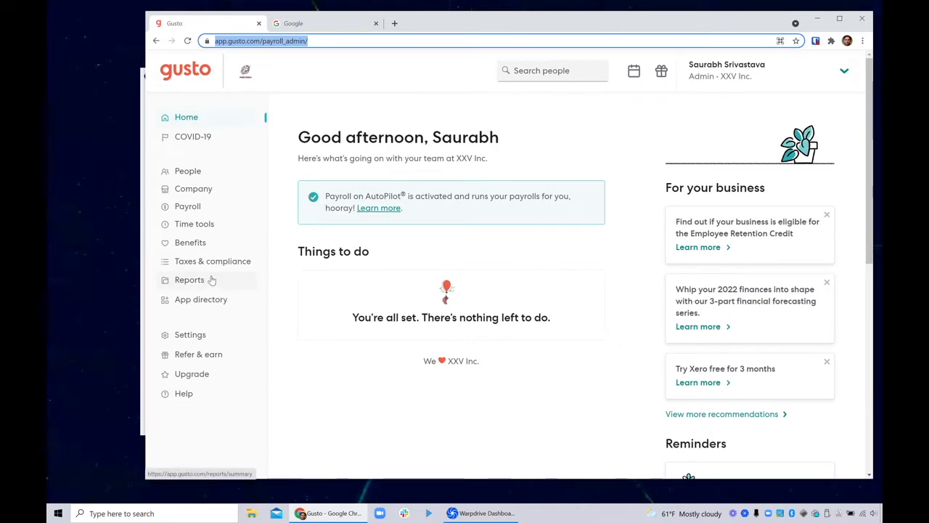
Step: Browse Tax documents for 2019 employee and contractor forms, then return to the Federal list
{"action": "left_click", "coordinate": [212, 262]}
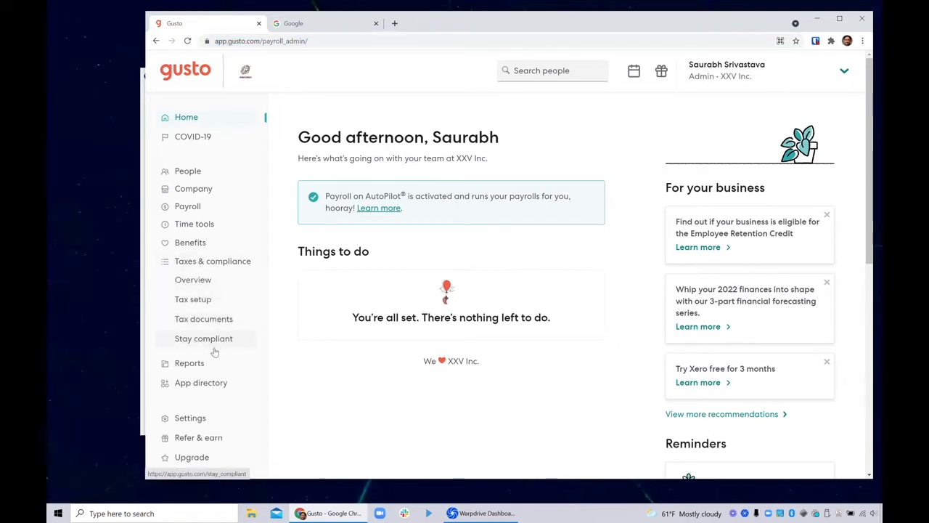
{"action": "left_click", "coordinate": [203, 319]}
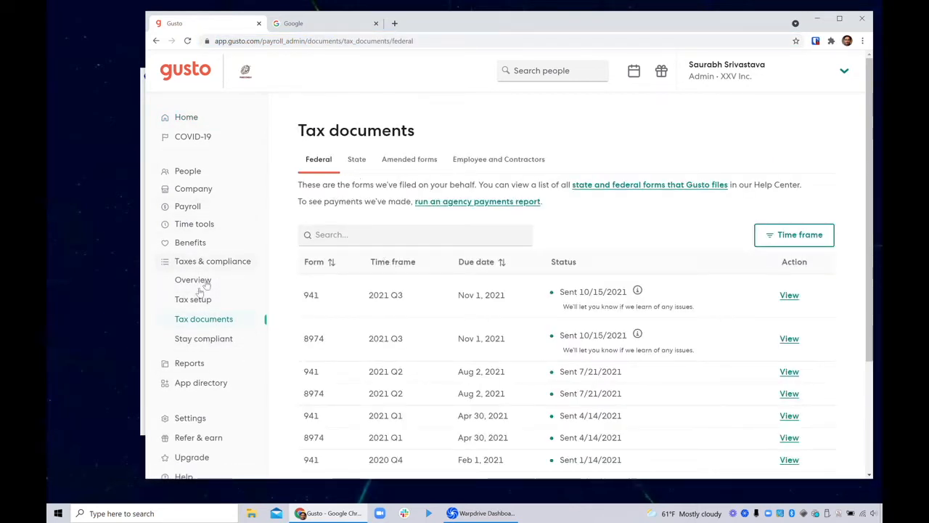
{"action": "left_click", "coordinate": [500, 159]}
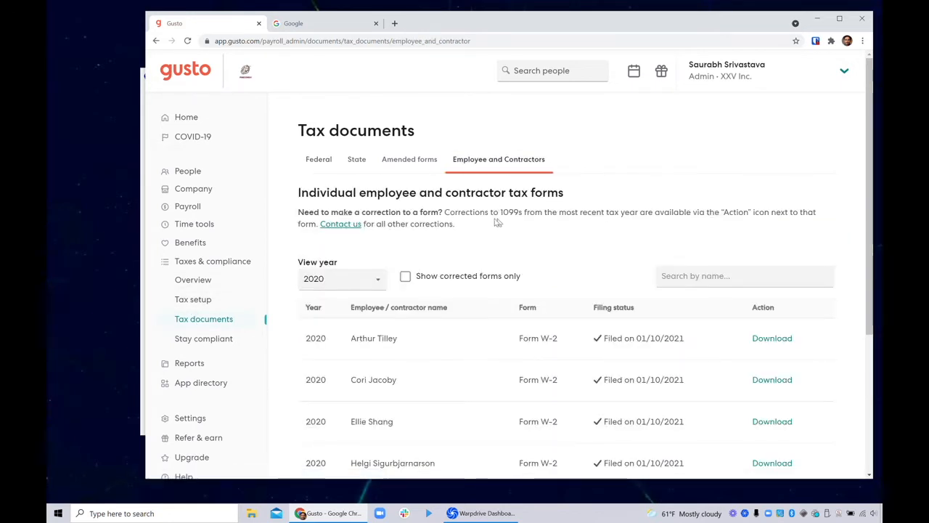
{"action": "left_click", "coordinate": [341, 279]}
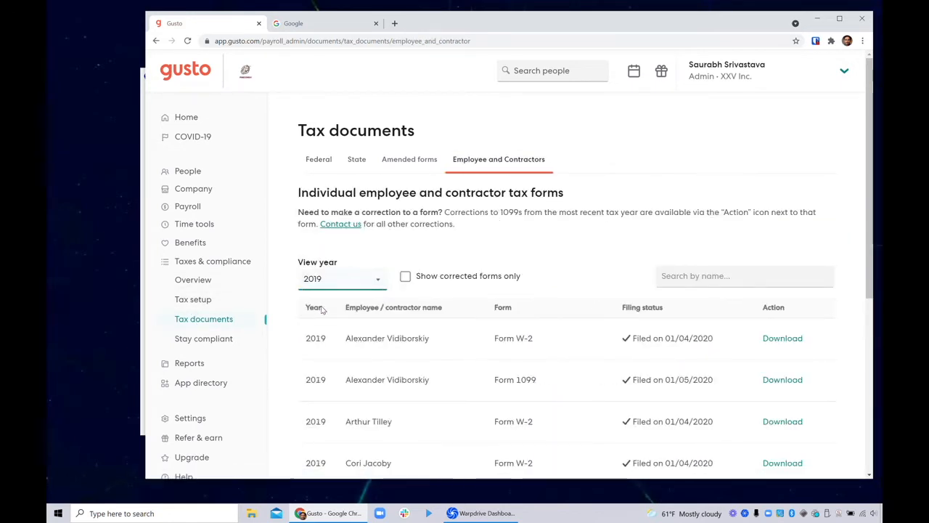
{"action": "mouse_move", "coordinate": [646, 279]}
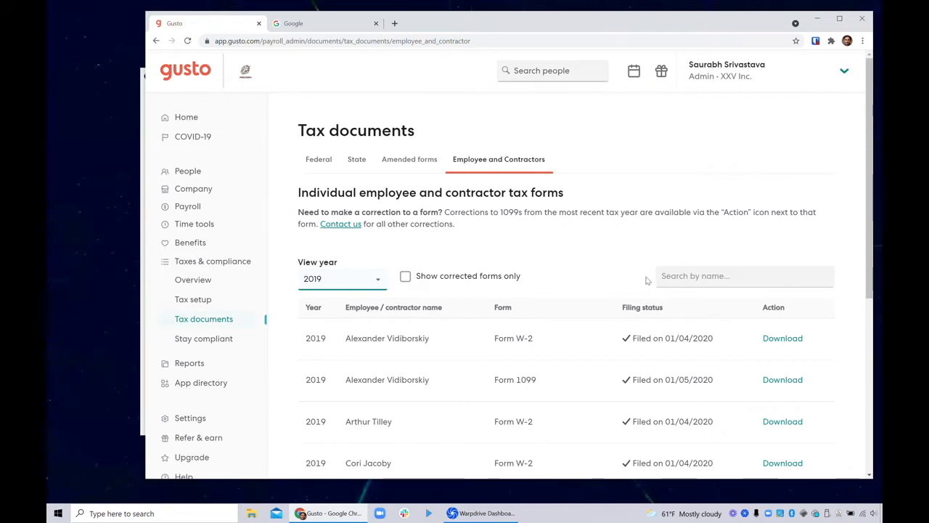
{"action": "left_click", "coordinate": [781, 337]}
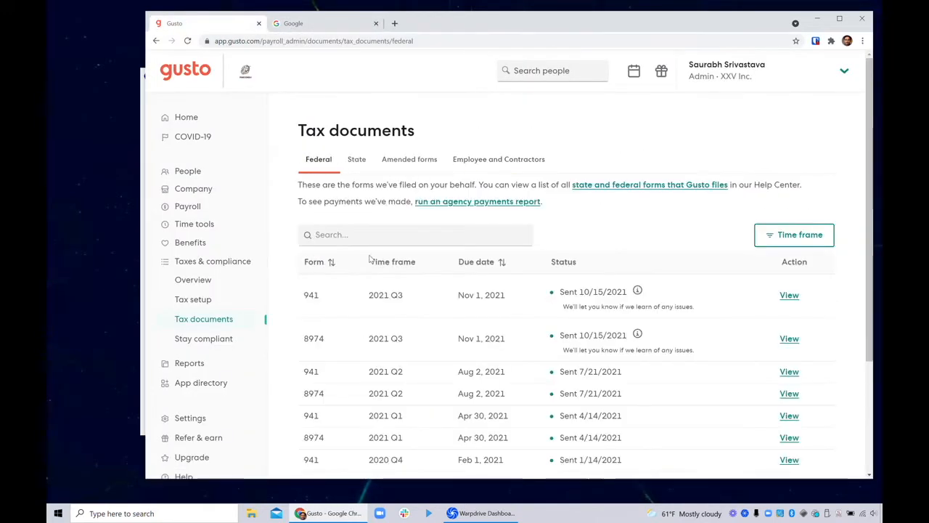
Step: Filter federal forms by 940 and view the first matching tax form
{"action": "type", "text": "940"}
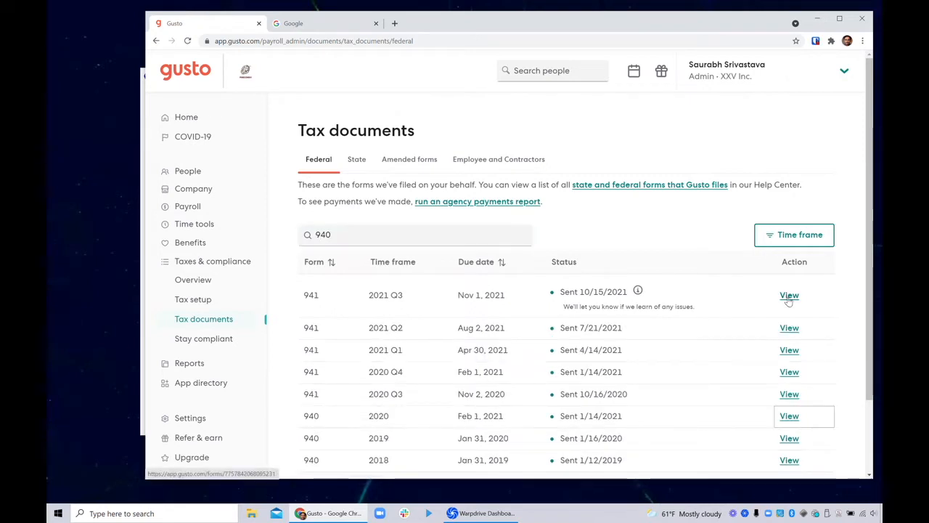
{"action": "left_click", "coordinate": [789, 296]}
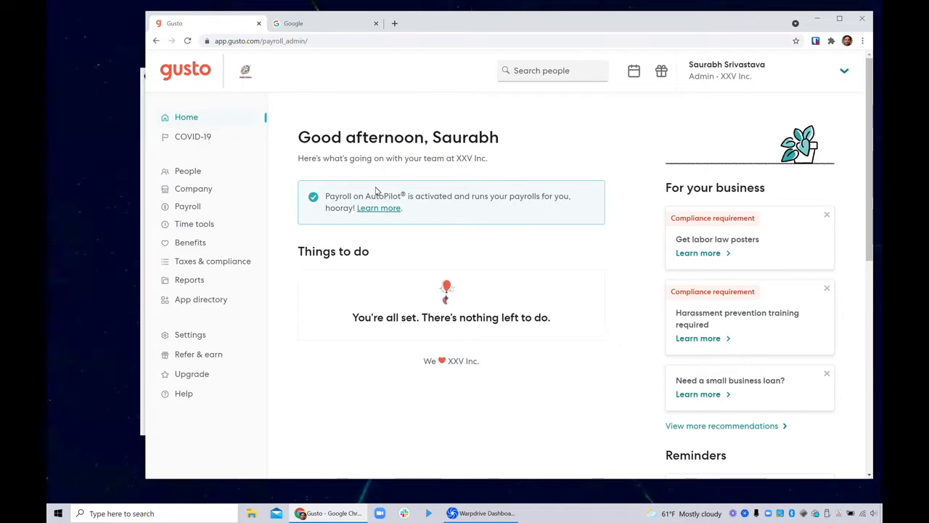
{"action": "mouse_move", "coordinate": [404, 123]}
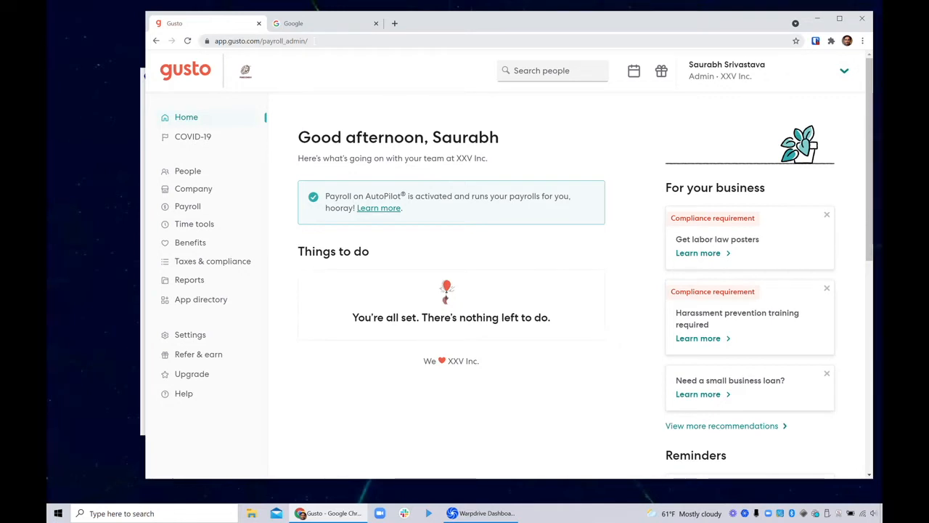
Step: Bring Warpdrive back to the front showing the empty Personal library
{"action": "left_click", "coordinate": [262, 41]}
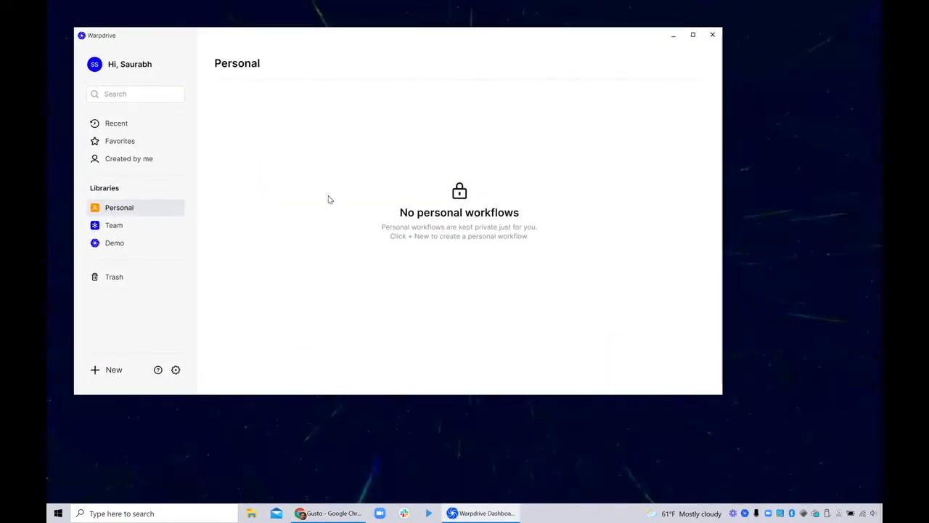
{"action": "mouse_move", "coordinate": [167, 210]}
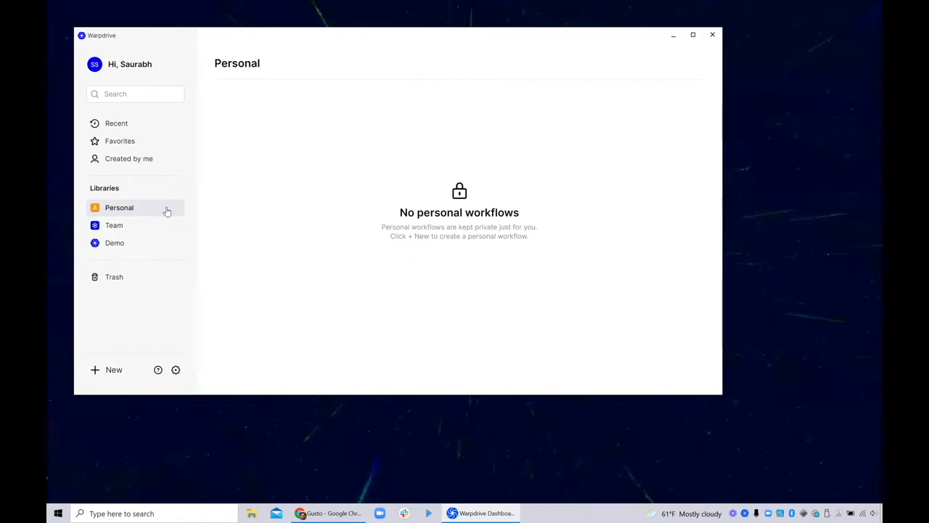
{"action": "mouse_move", "coordinate": [113, 370]}
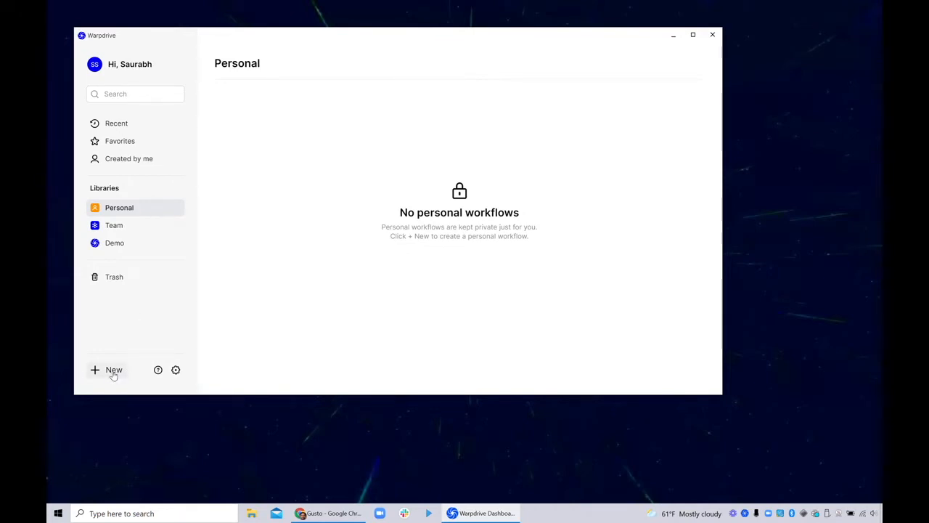
Step: Create a browser workflow 'QA - Download W2s' at the Gusto payroll_admin URL and start recording
{"action": "left_click", "coordinate": [107, 371]}
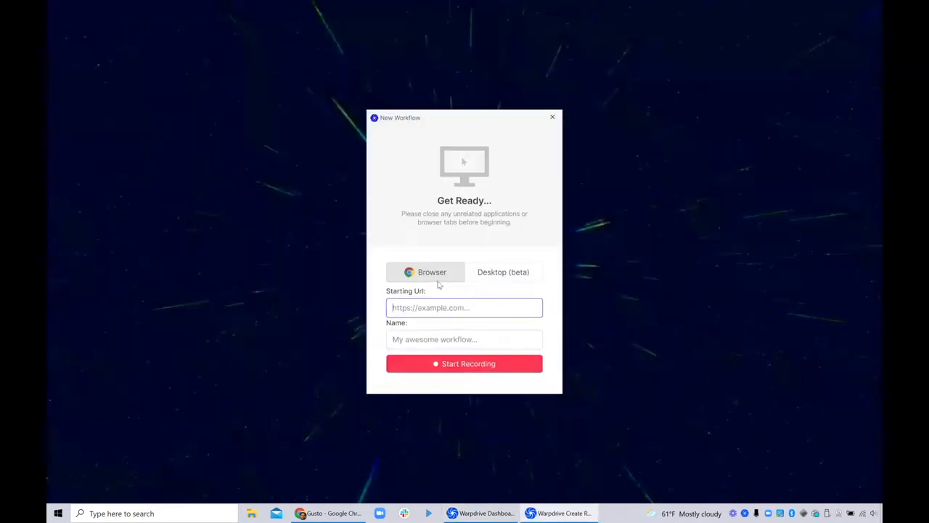
{"action": "type", "text": "https://app.gusto.com/payroll_admin/"}
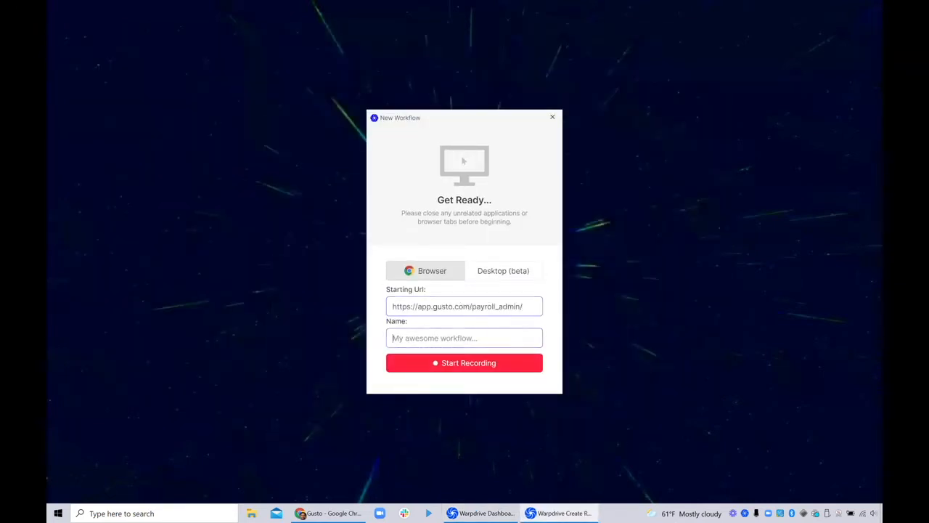
{"action": "type", "text": "QA - Download W2s"}
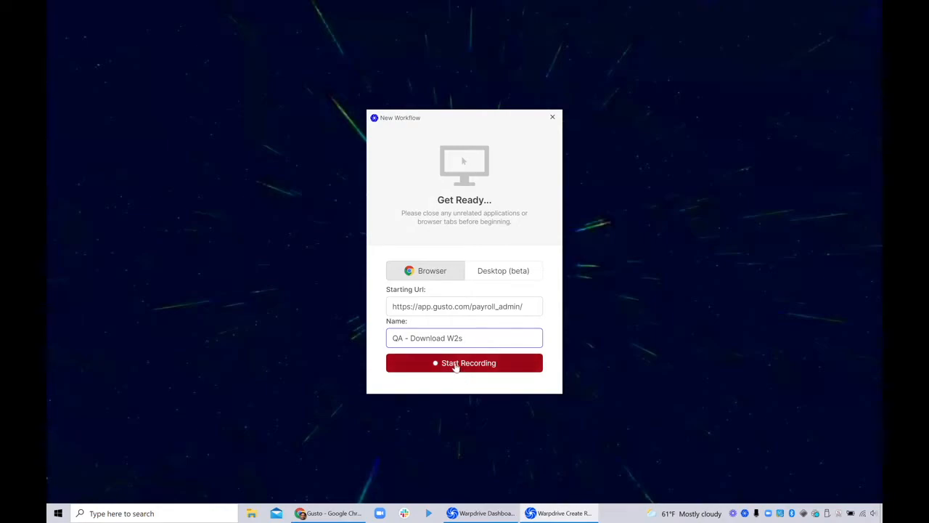
{"action": "left_click", "coordinate": [464, 363]}
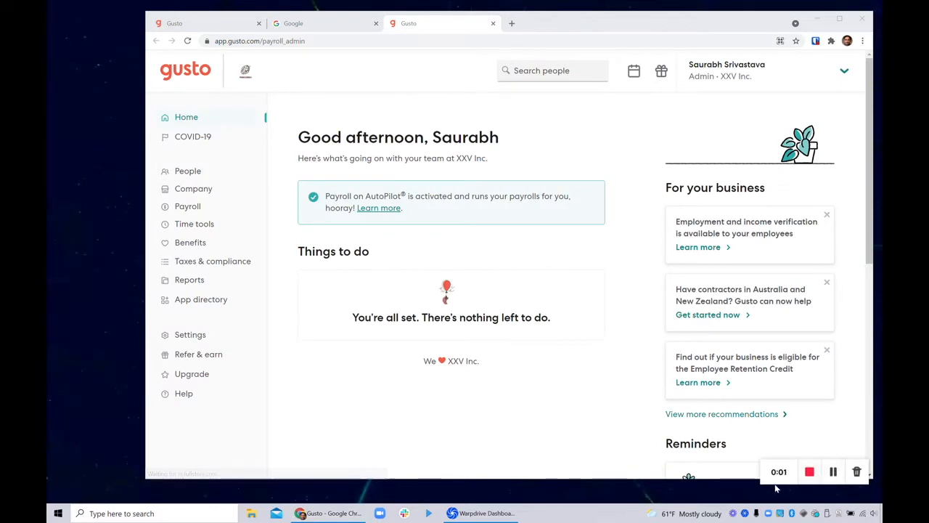
{"action": "mouse_move", "coordinate": [744, 482]}
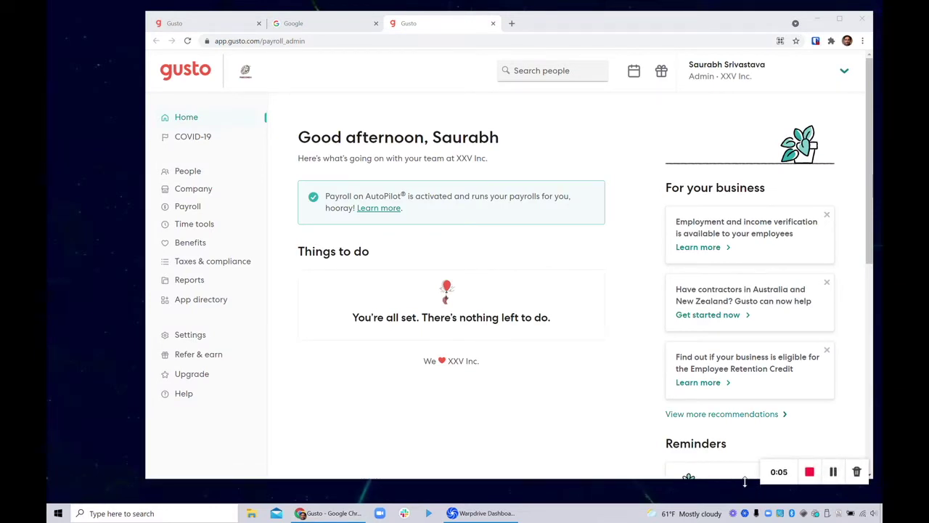
{"action": "mouse_move", "coordinate": [302, 432]}
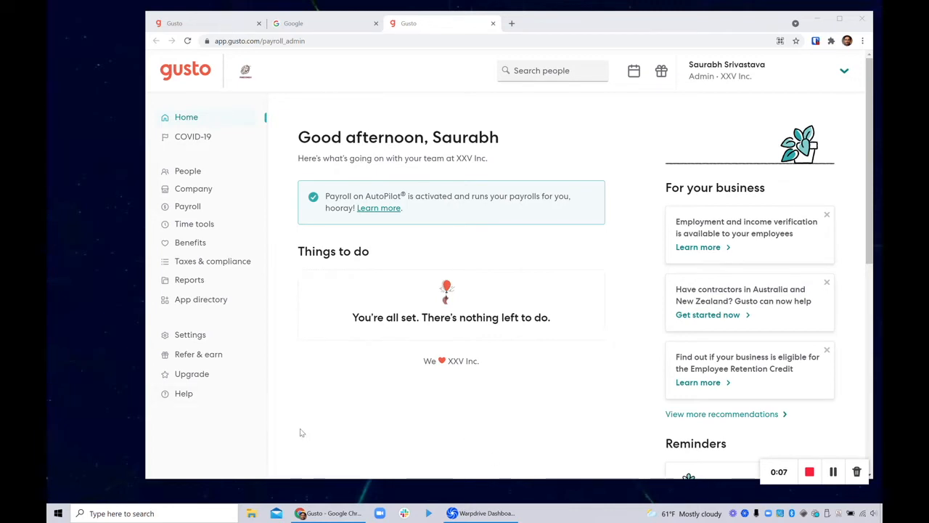
{"action": "mouse_move", "coordinate": [308, 432]}
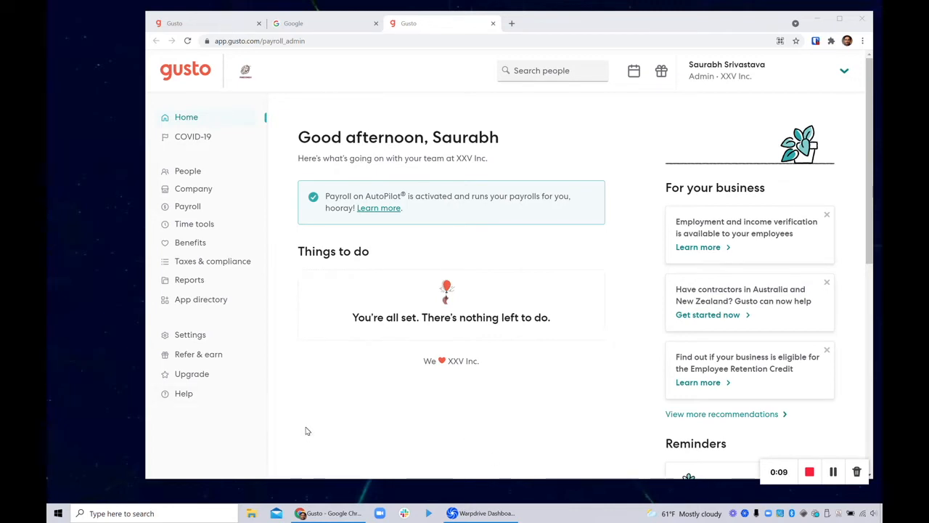
{"action": "mouse_move", "coordinate": [372, 400]}
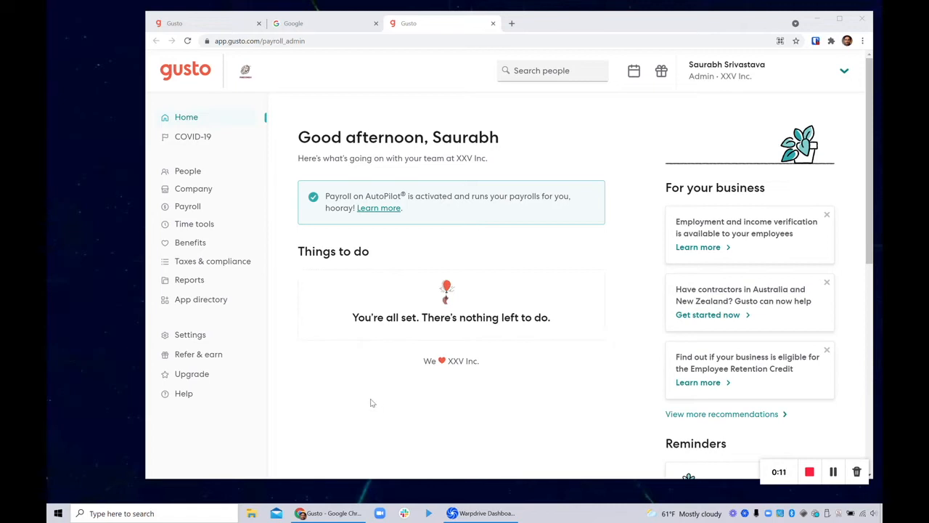
{"action": "mouse_move", "coordinate": [356, 369]}
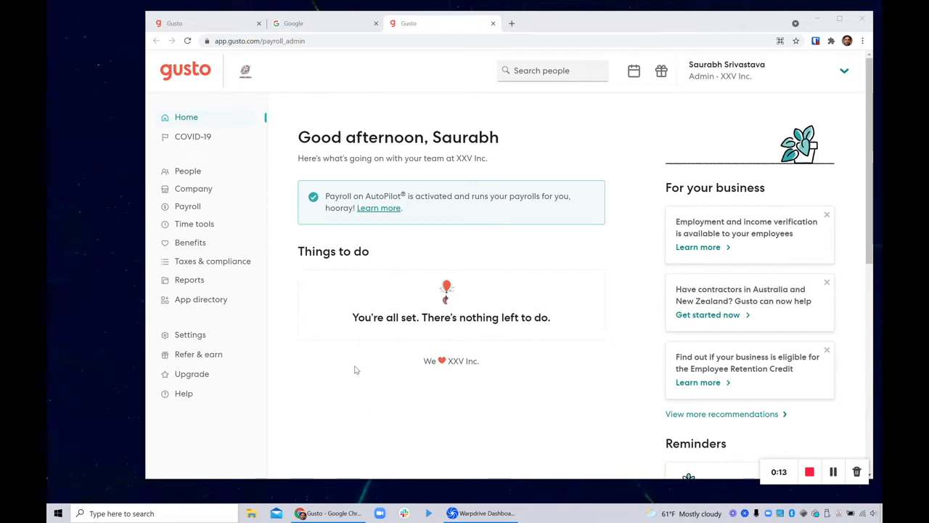
Step: Browse employee and contractor tax forms for 2019 and 2020, searching for 'saurabh'
{"action": "left_click", "coordinate": [212, 262]}
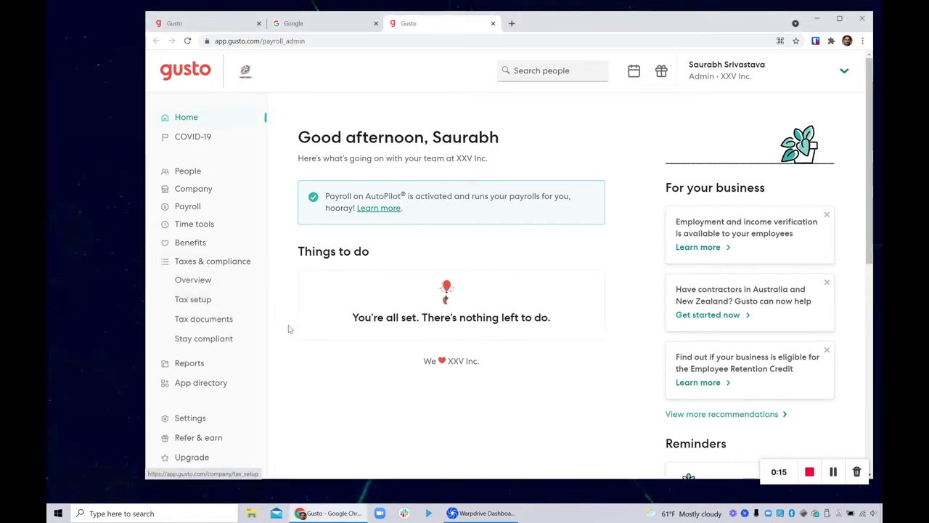
{"action": "mouse_move", "coordinate": [203, 325]}
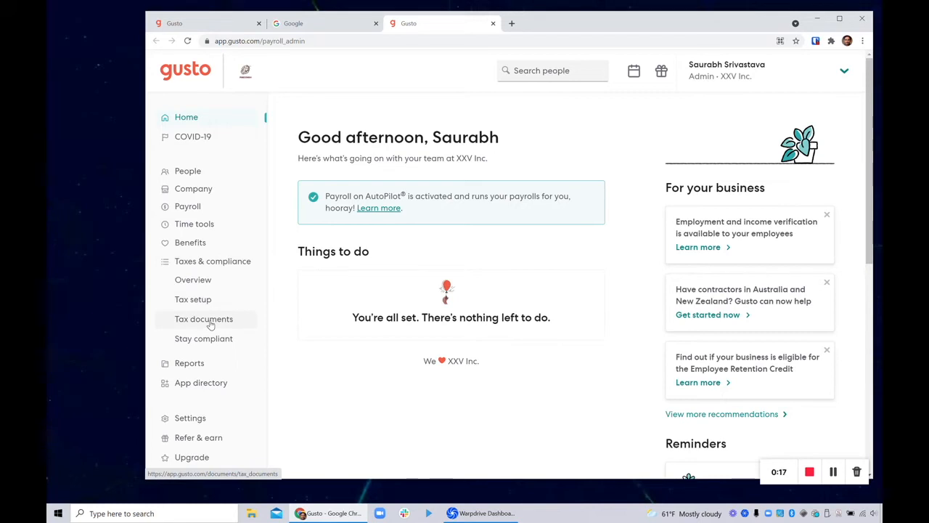
{"action": "left_click", "coordinate": [204, 320]}
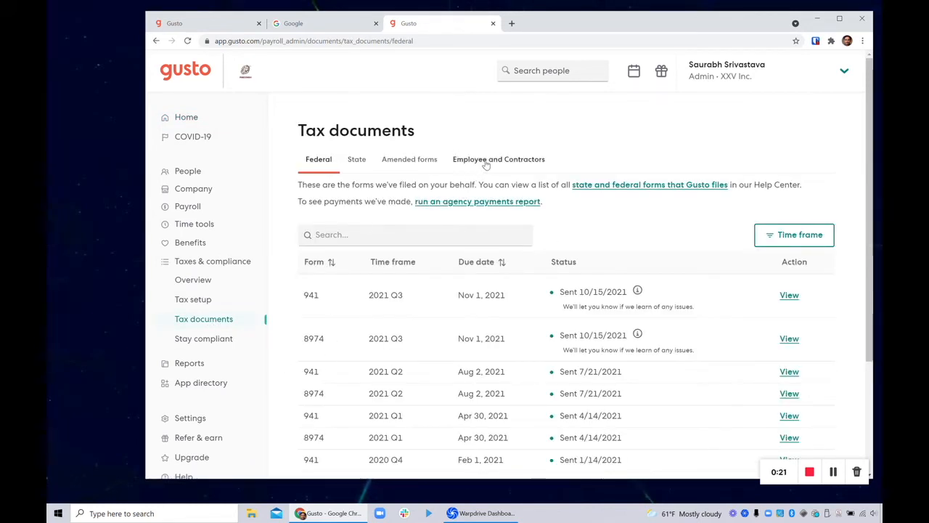
{"action": "left_click", "coordinate": [500, 158]}
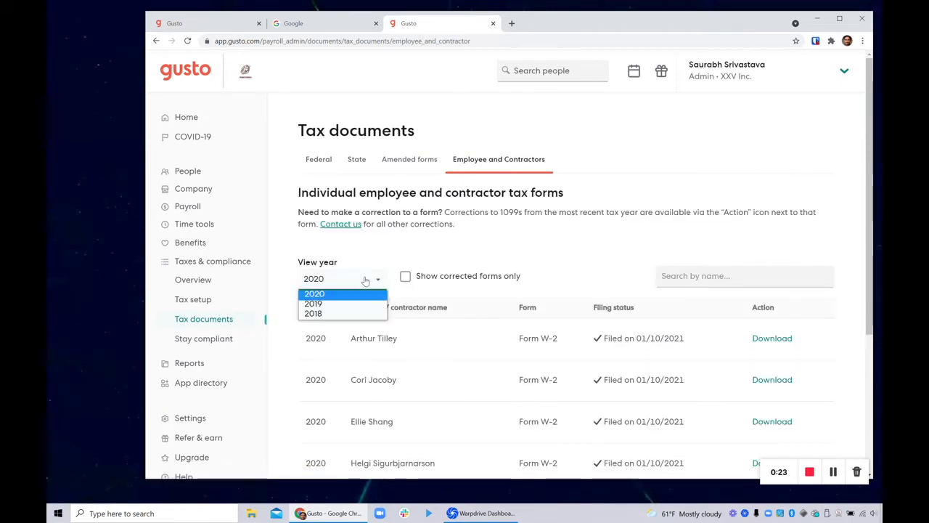
{"action": "left_click", "coordinate": [314, 303]}
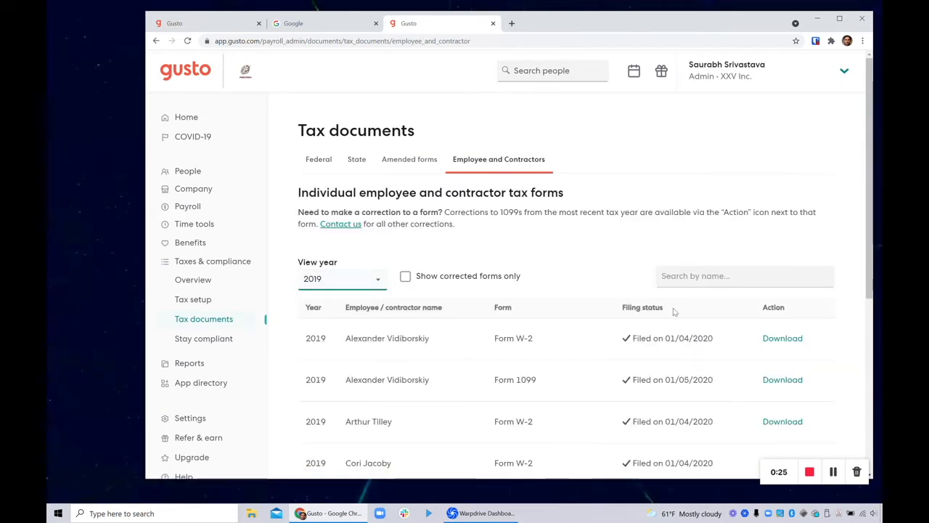
{"action": "left_click", "coordinate": [783, 339]}
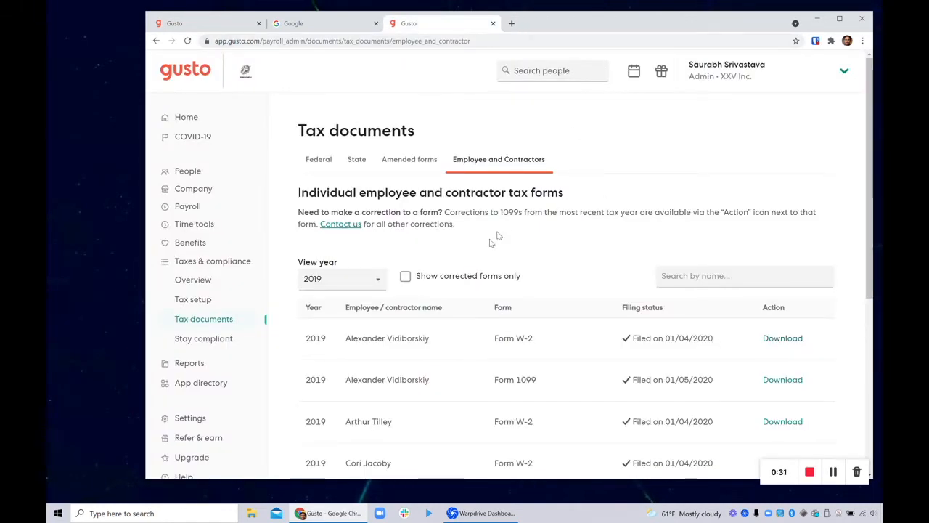
{"action": "left_click", "coordinate": [342, 278]}
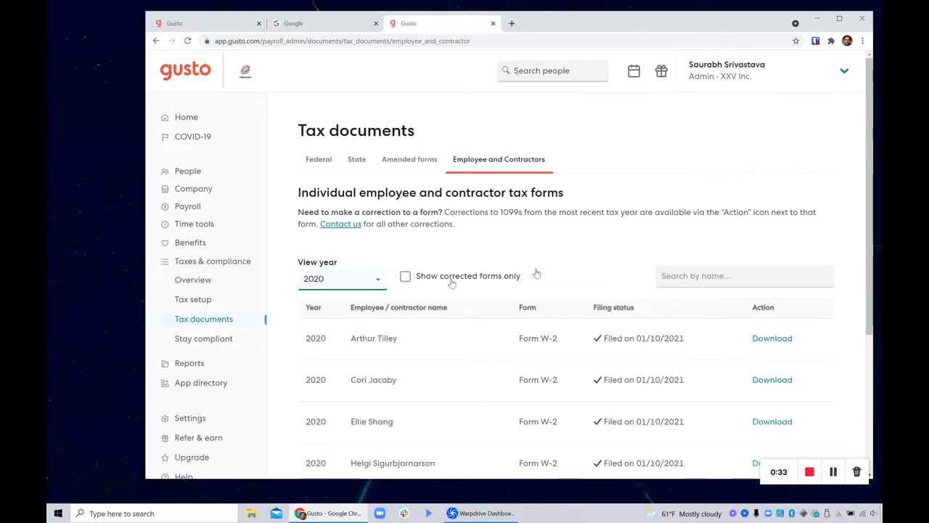
{"action": "type", "text": "saurabh"}
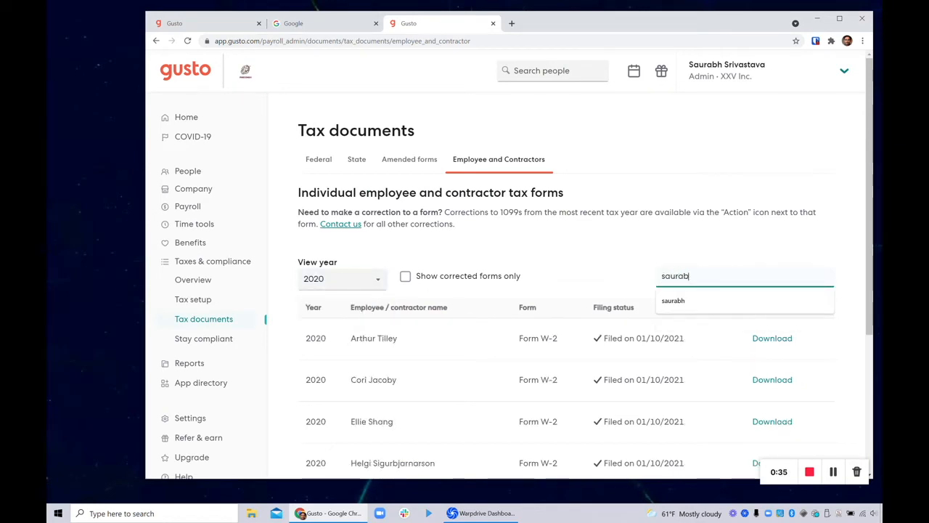
Step: Filter the Federal forms to 941, then return to the Gusto home dashboard
{"action": "left_click", "coordinate": [772, 339]}
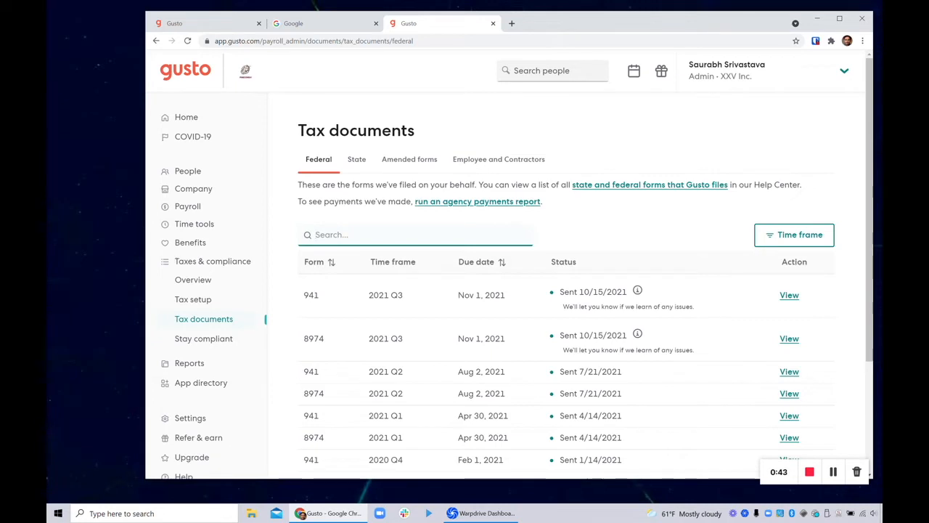
{"action": "type", "text": "941"}
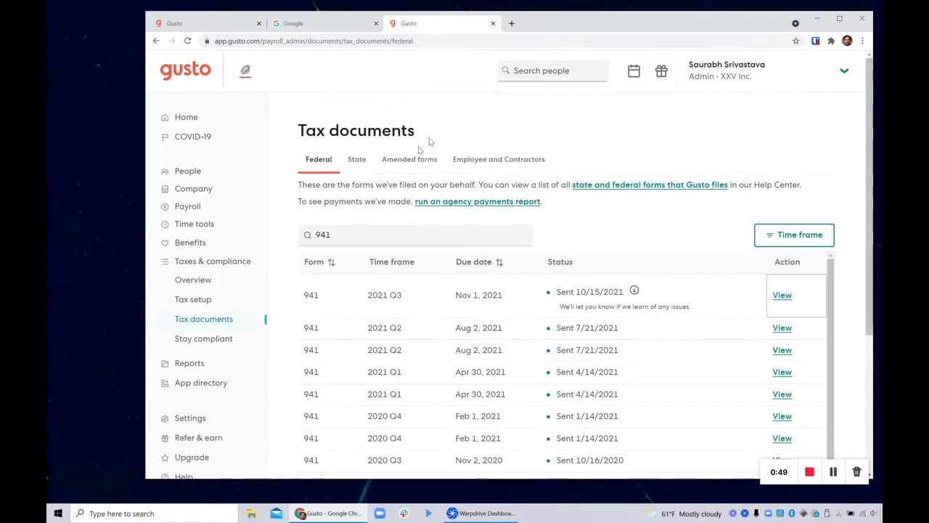
{"action": "left_click", "coordinate": [186, 116]}
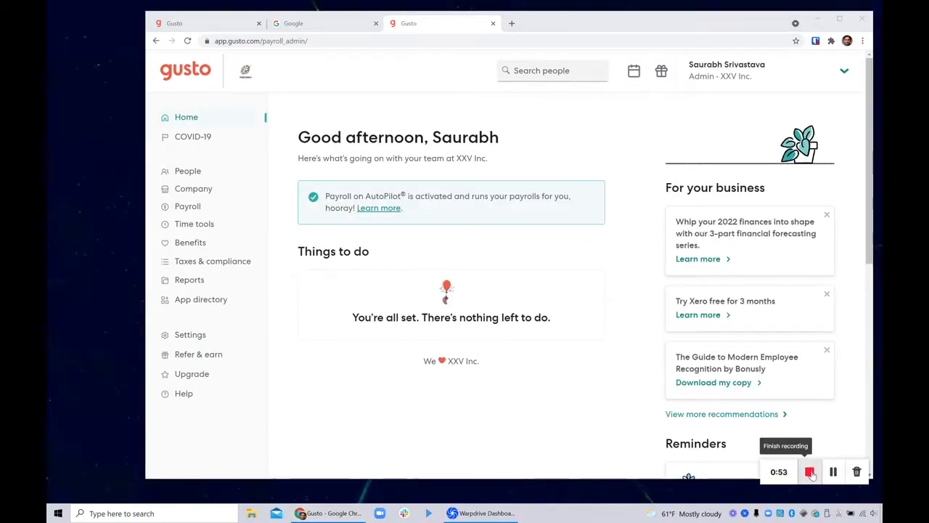
Step: Finish the recording so QA - Download W2s is saved to the Personal library
{"action": "left_click", "coordinate": [810, 472]}
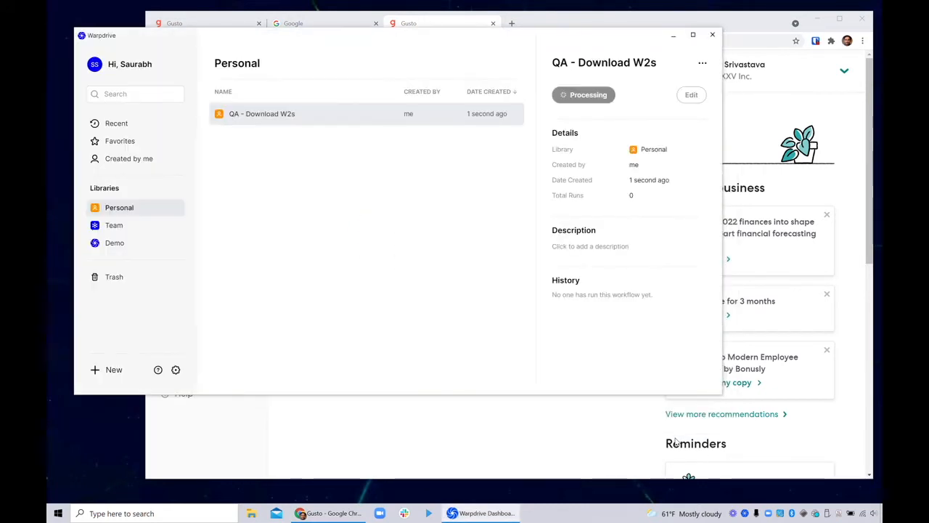
{"action": "mouse_move", "coordinate": [594, 166]}
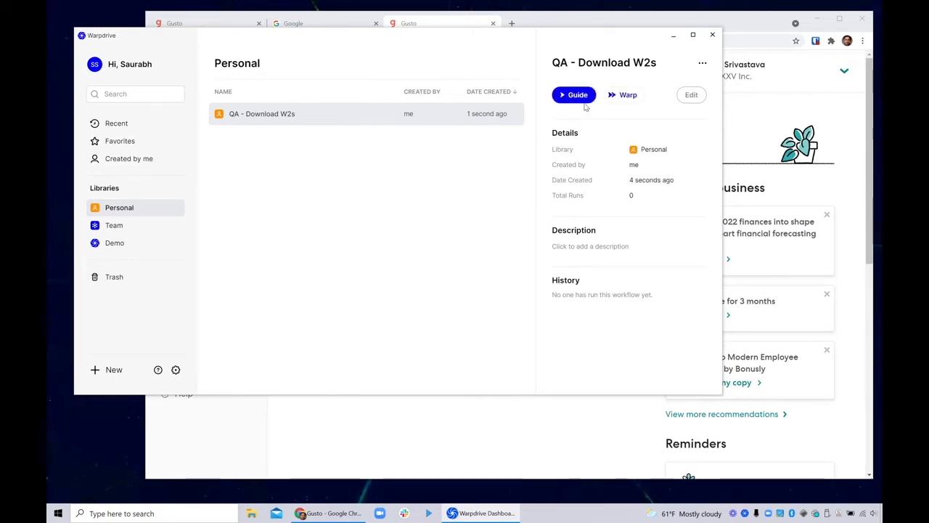
{"action": "mouse_move", "coordinate": [610, 146]}
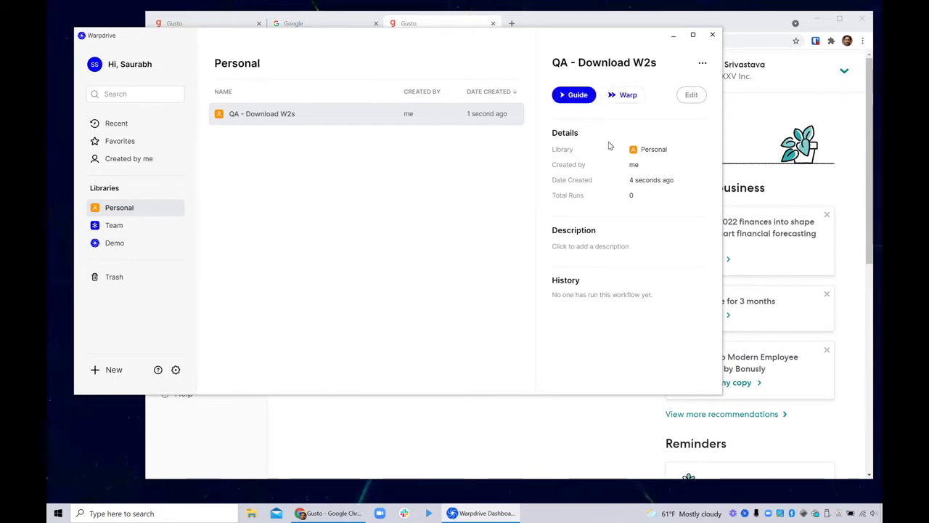
{"action": "mouse_move", "coordinate": [508, 52]}
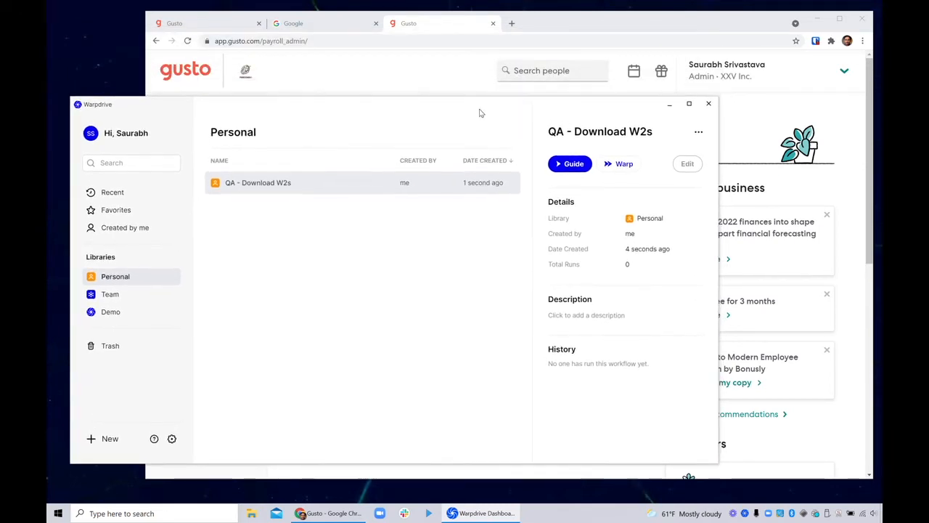
{"action": "mouse_move", "coordinate": [656, 82]}
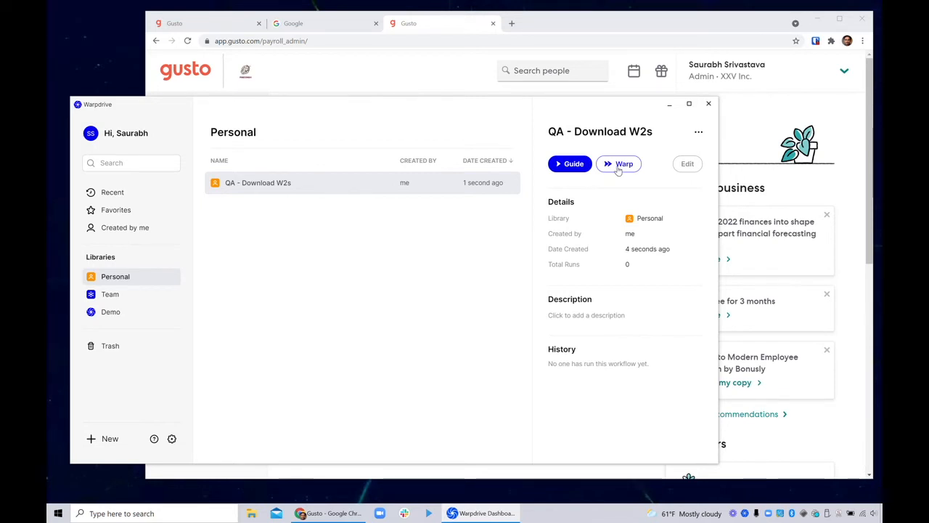
Step: Run QA - Download W2s as an automation through Gusto's tax documents and dismiss the Completed card
{"action": "left_click", "coordinate": [618, 163]}
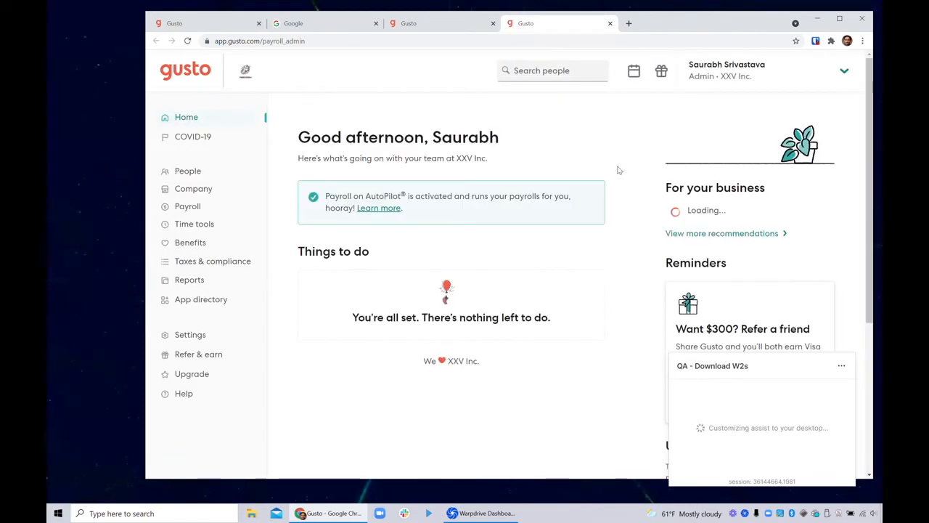
{"action": "left_click", "coordinate": [204, 320]}
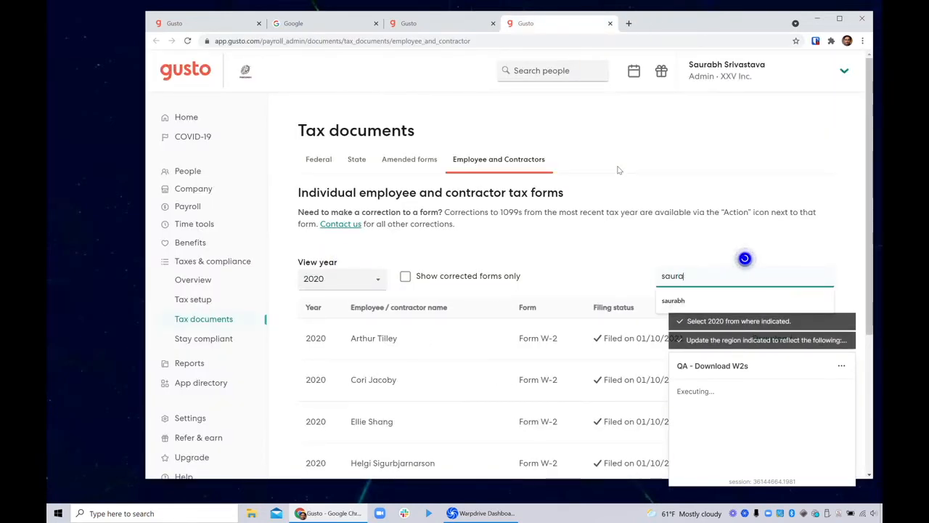
{"action": "left_click", "coordinate": [319, 158]}
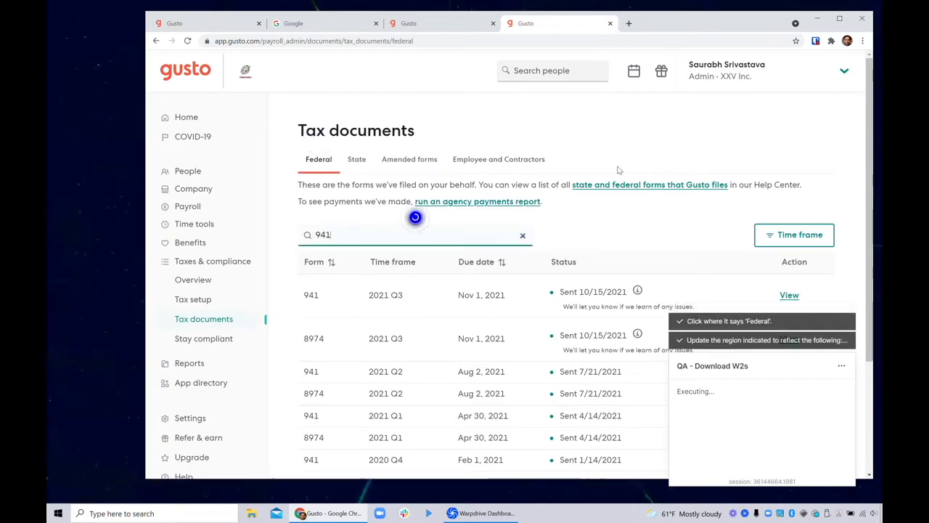
{"action": "left_click", "coordinate": [790, 295]}
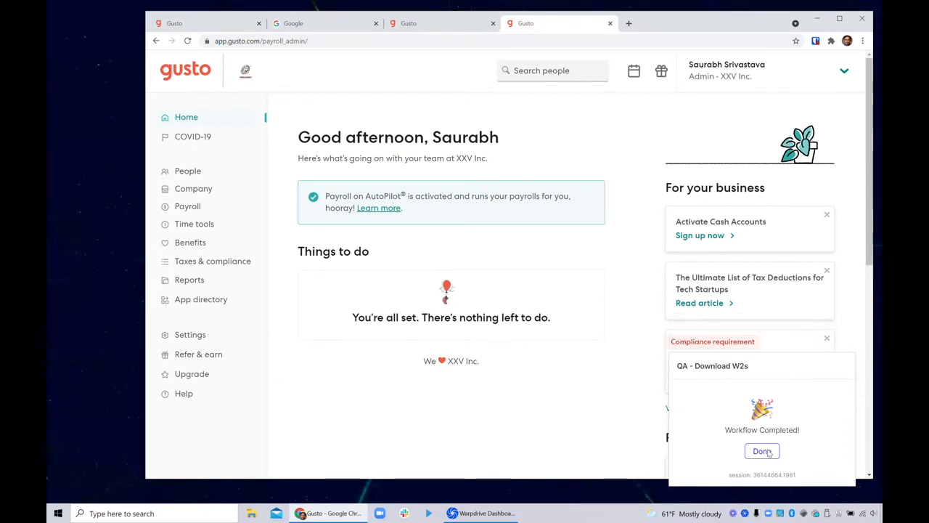
{"action": "left_click", "coordinate": [763, 450]}
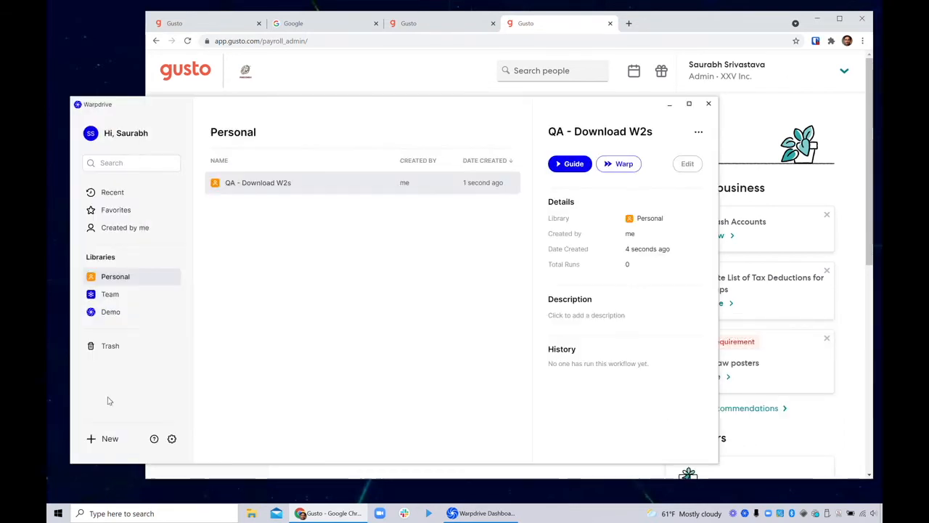
{"action": "mouse_move", "coordinate": [232, 186]}
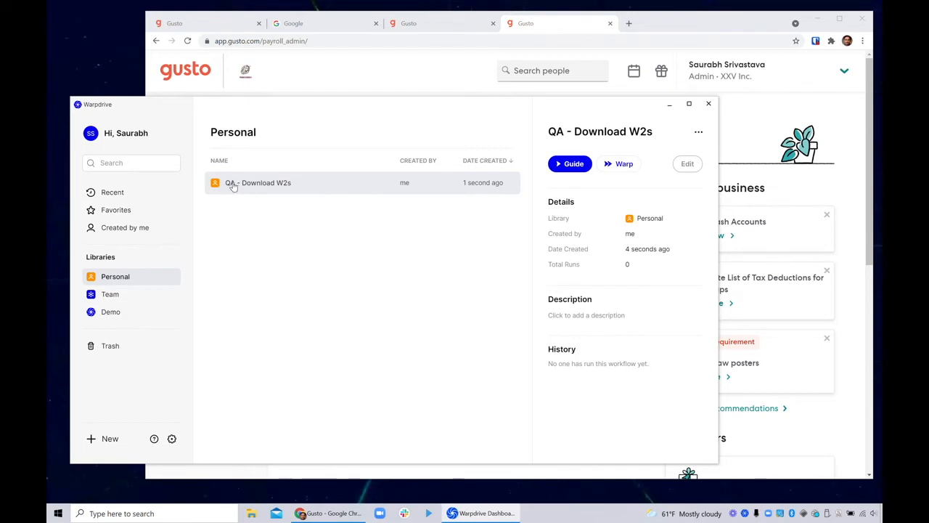
{"action": "mouse_move", "coordinate": [697, 134]}
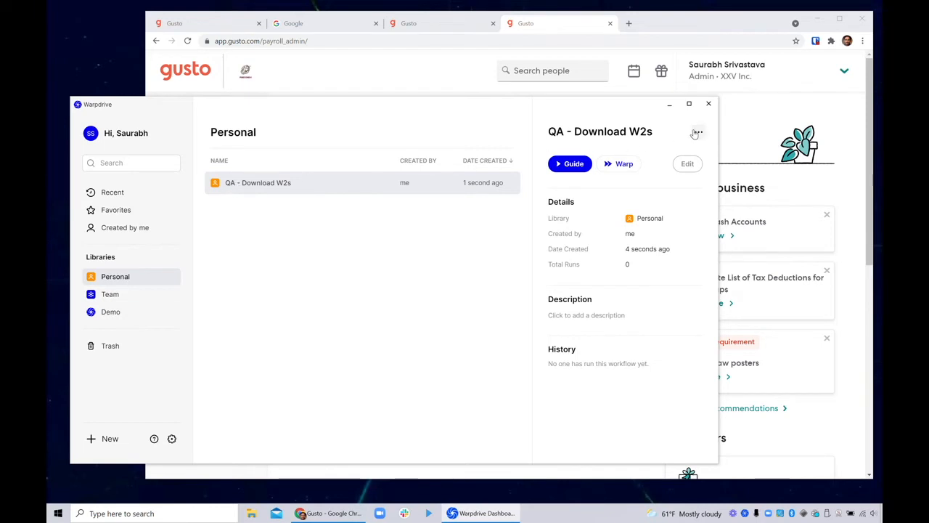
Step: Move QA - Download W2s to the Team library and start the Expenses add/delete category workflow
{"action": "left_click", "coordinate": [697, 131]}
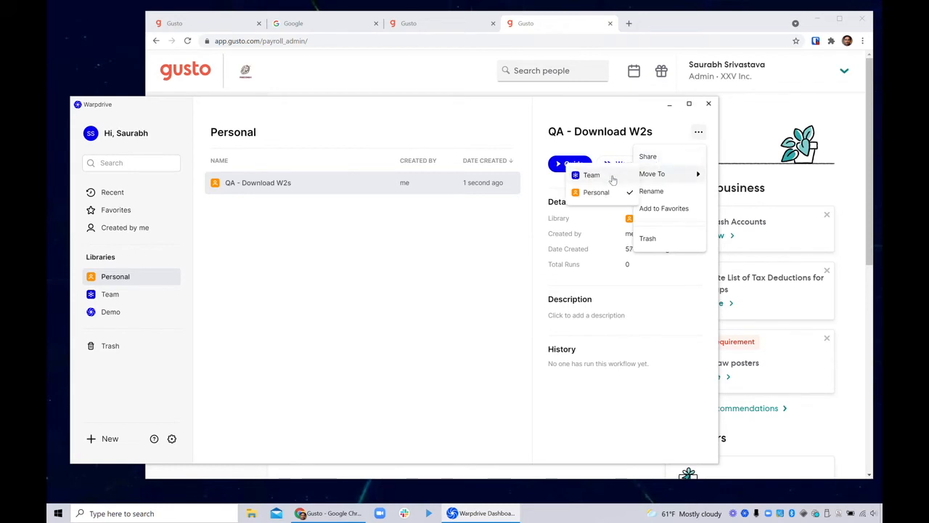
{"action": "left_click", "coordinate": [590, 174]}
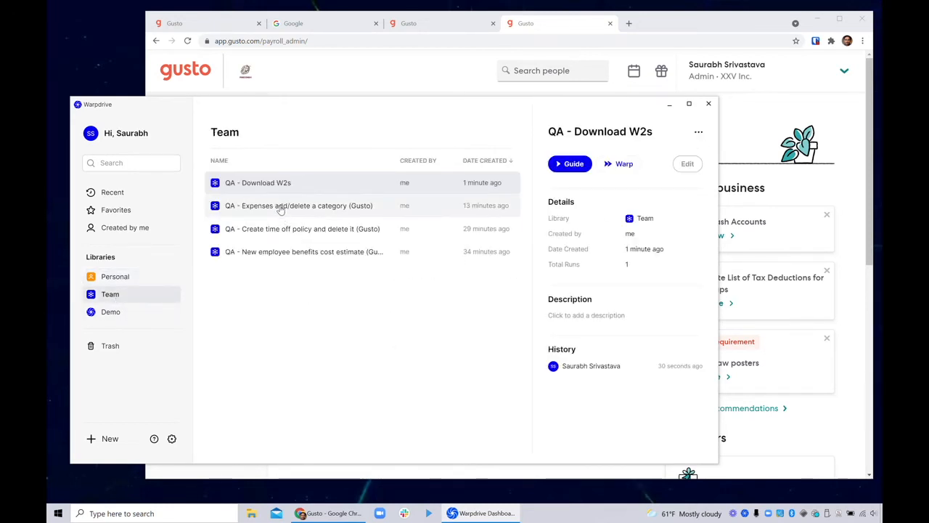
{"action": "left_click", "coordinate": [300, 206]}
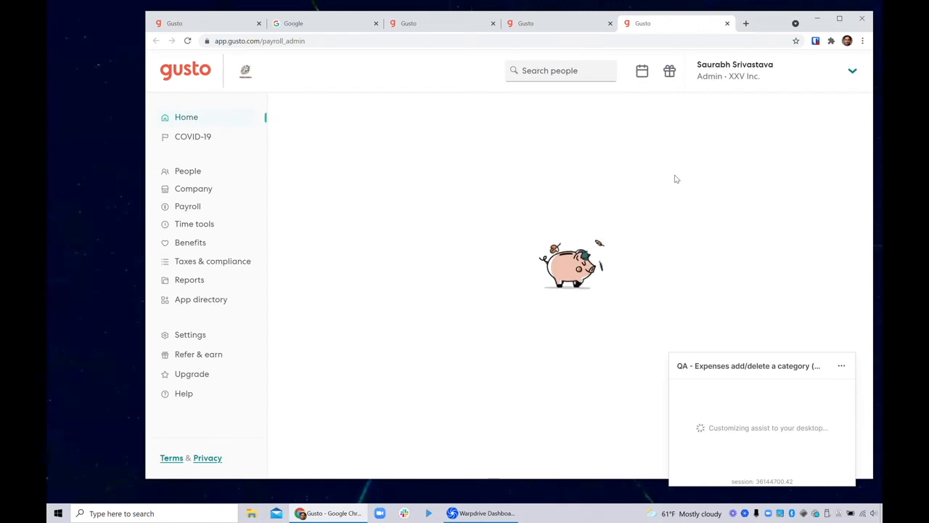
Step: Replay the Expenses category and Create time off policy workflows from the Team library
{"action": "left_click", "coordinate": [187, 206]}
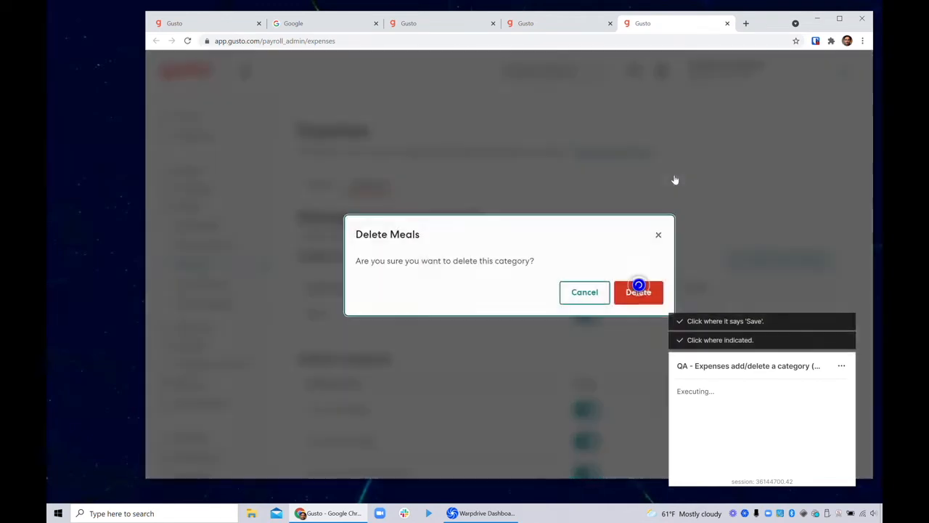
{"action": "left_click", "coordinate": [639, 292]}
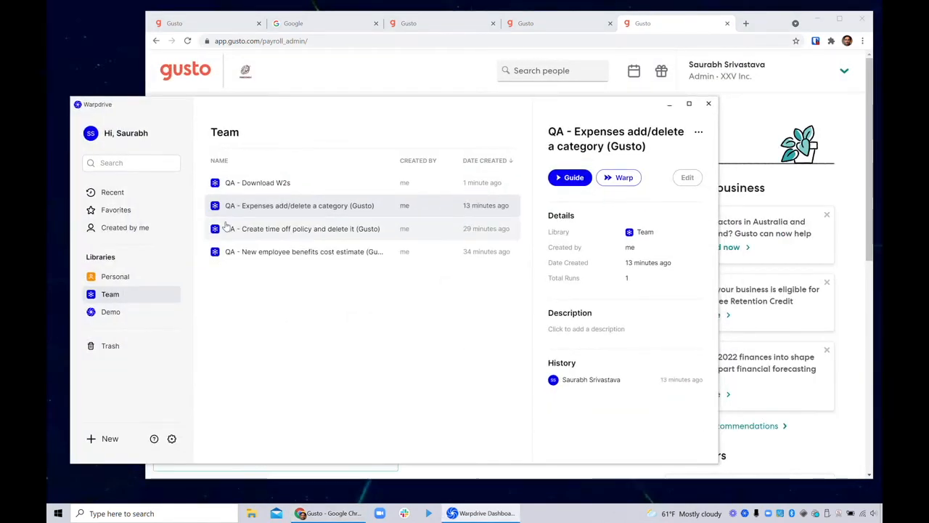
{"action": "left_click", "coordinate": [305, 230]}
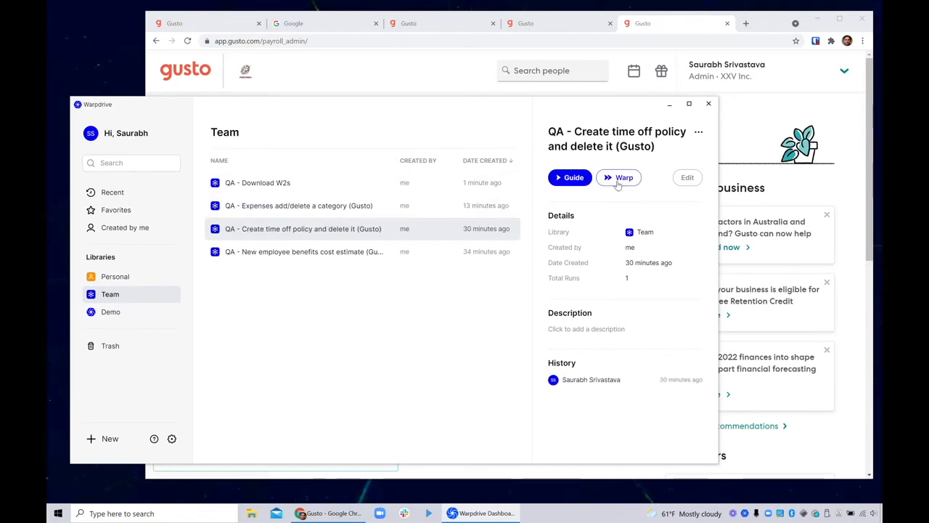
{"action": "left_click", "coordinate": [619, 178]}
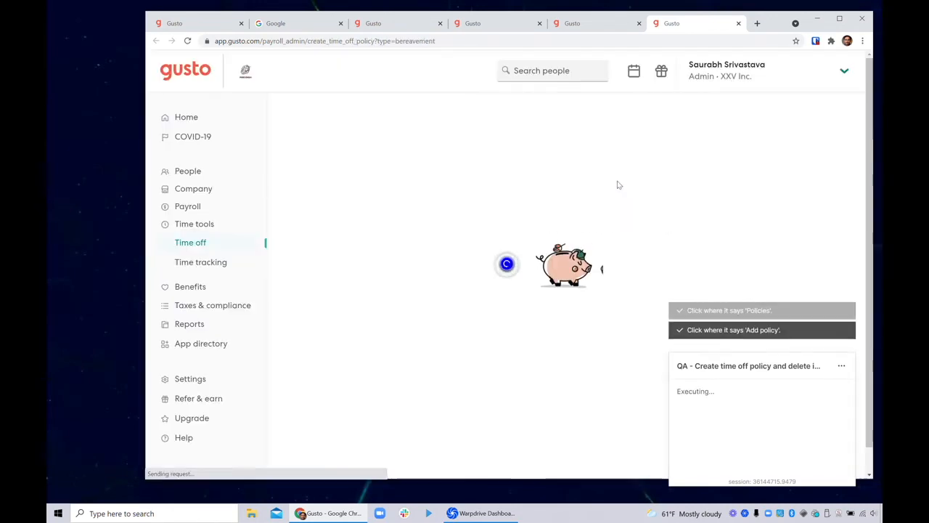
Step: Run the New employee benefits cost estimate workflow for 'Joanna' and finish it with Done
{"action": "type", "text": "New emp"}
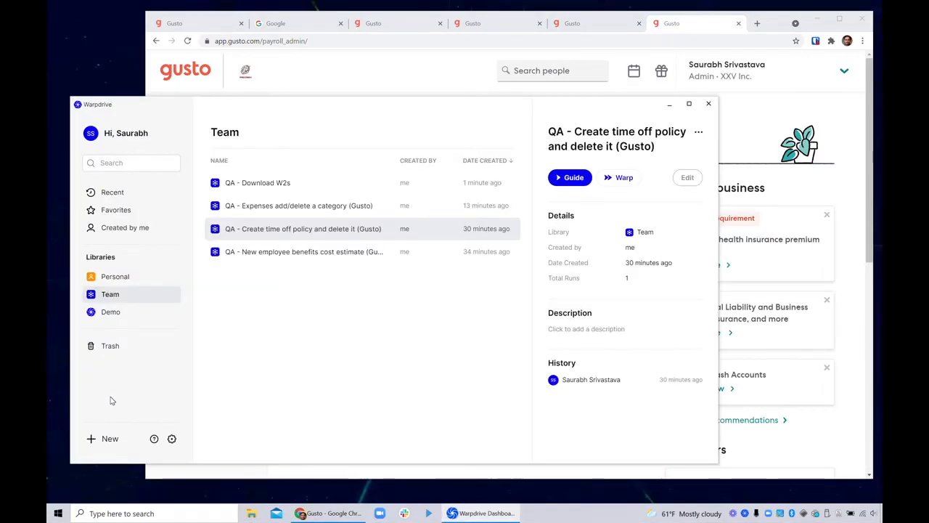
{"action": "left_click", "coordinate": [304, 252]}
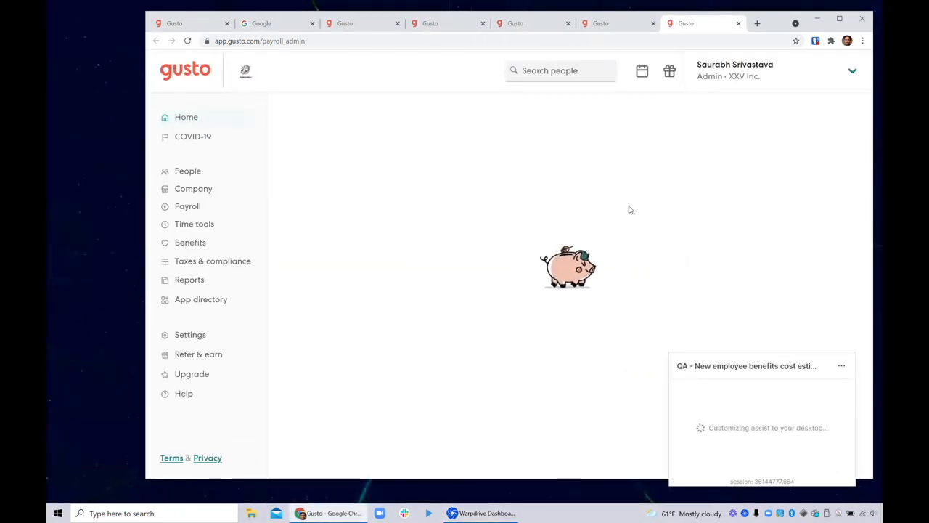
{"action": "left_click", "coordinate": [190, 241]}
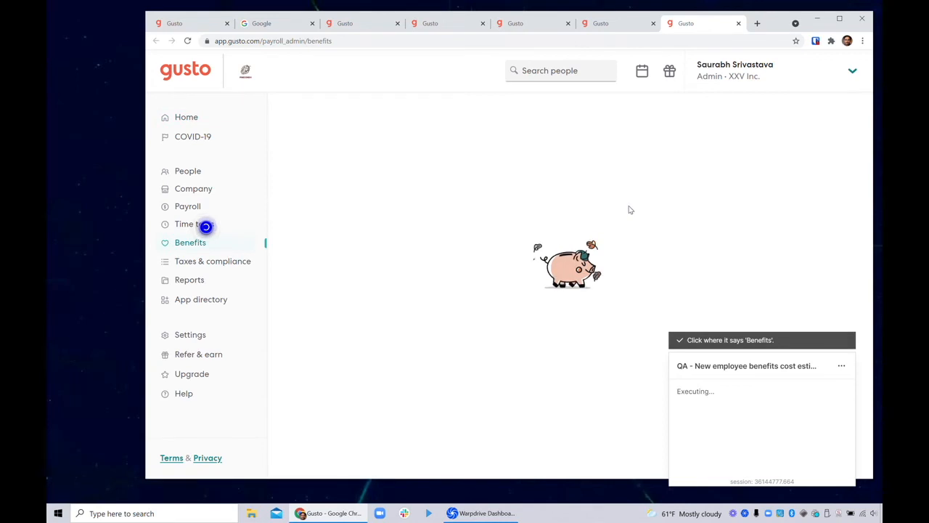
{"action": "type", "text": "Joanna"}
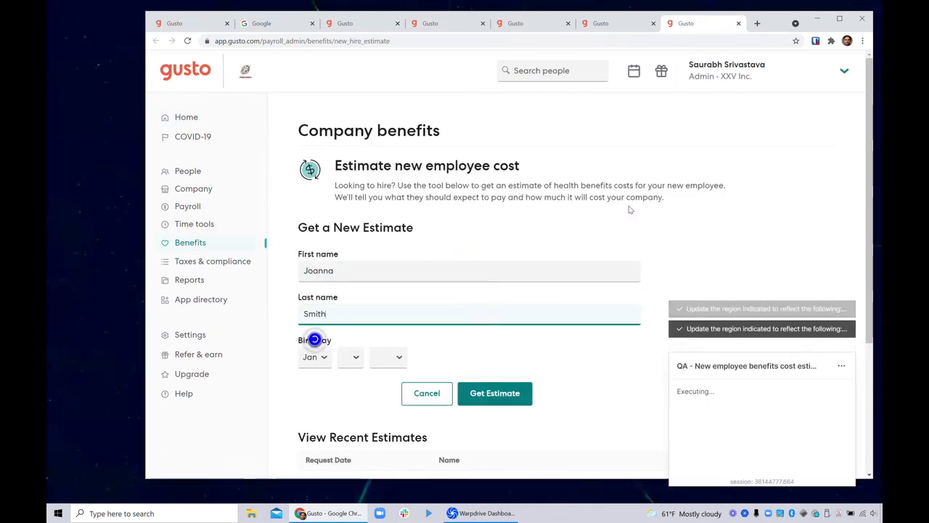
{"action": "left_click", "coordinate": [494, 393]}
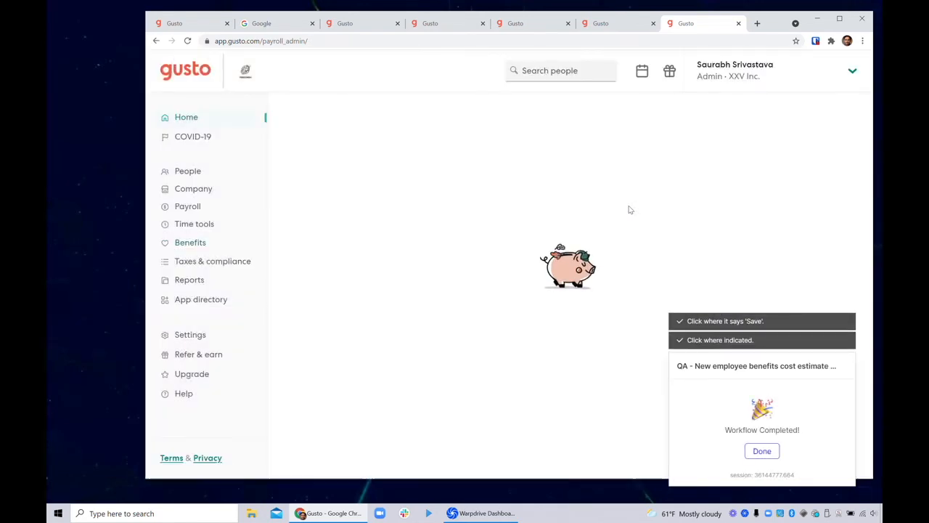
{"action": "left_click", "coordinate": [761, 450]}
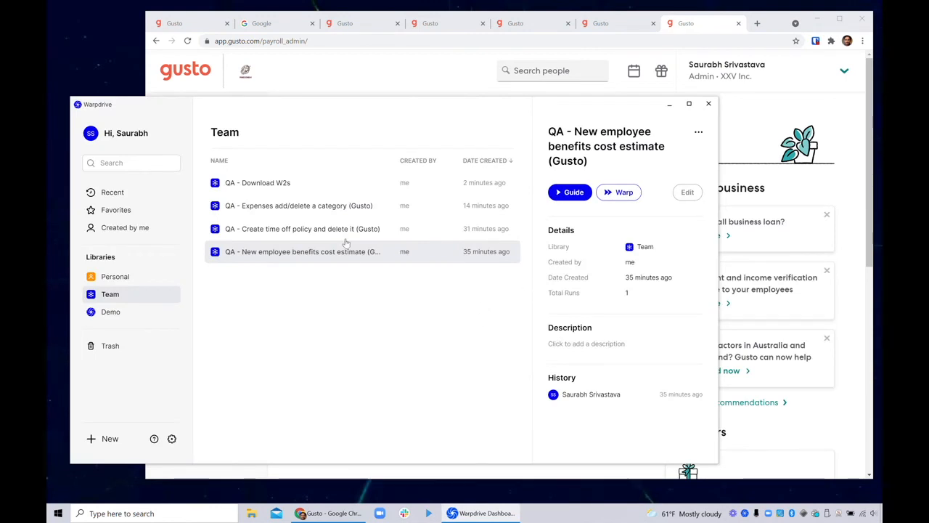
{"action": "mouse_move", "coordinate": [313, 189]}
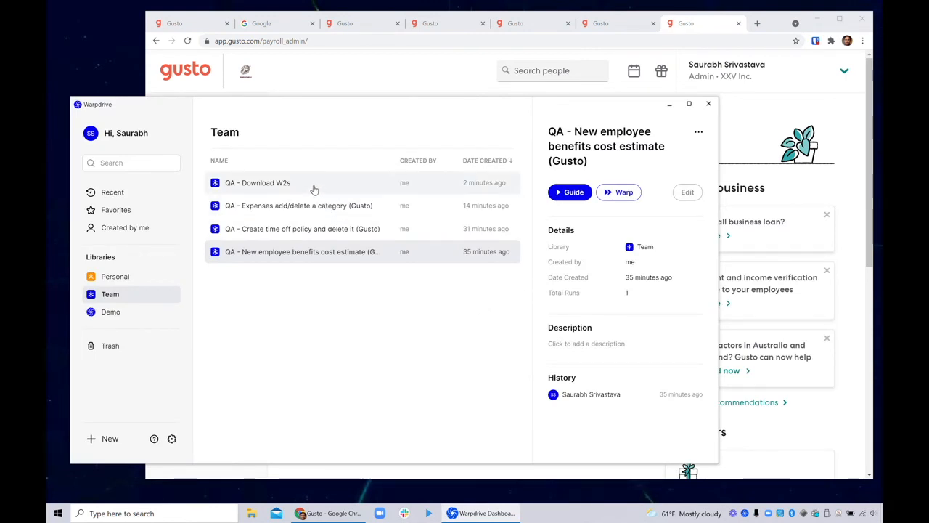
{"action": "mouse_move", "coordinate": [447, 180]}
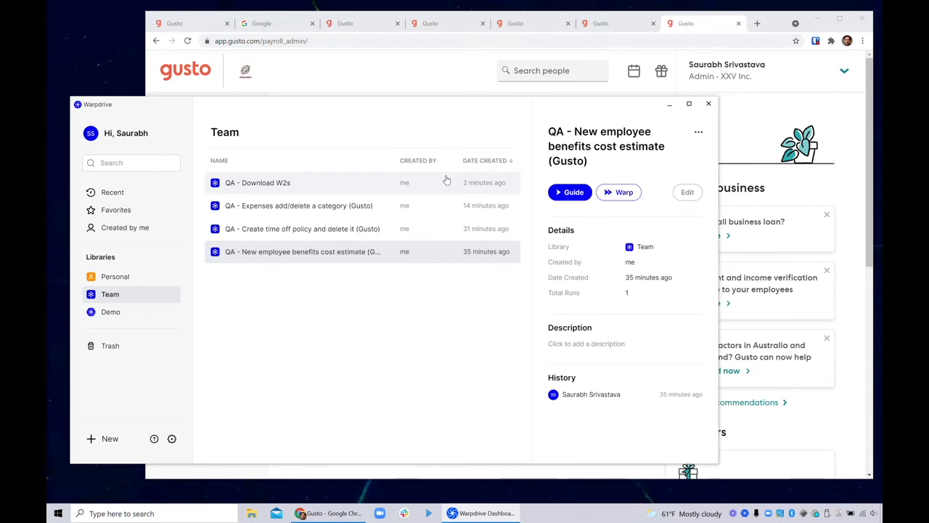
{"action": "mouse_move", "coordinate": [309, 241]}
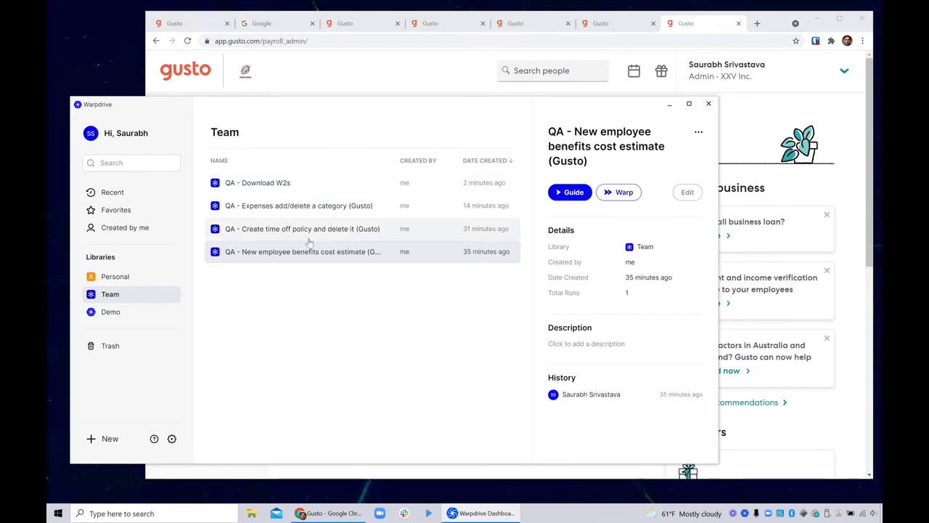
{"action": "mouse_move", "coordinate": [110, 311]}
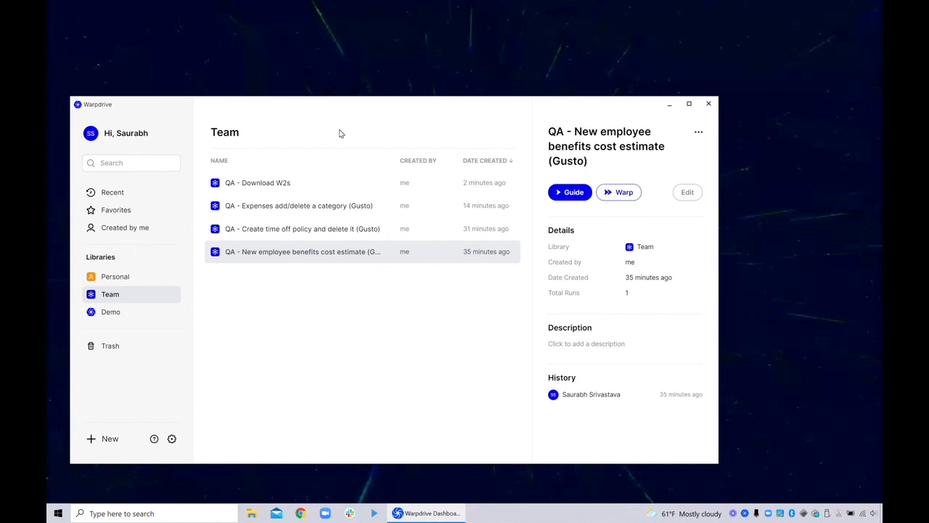
{"action": "mouse_move", "coordinate": [687, 197]}
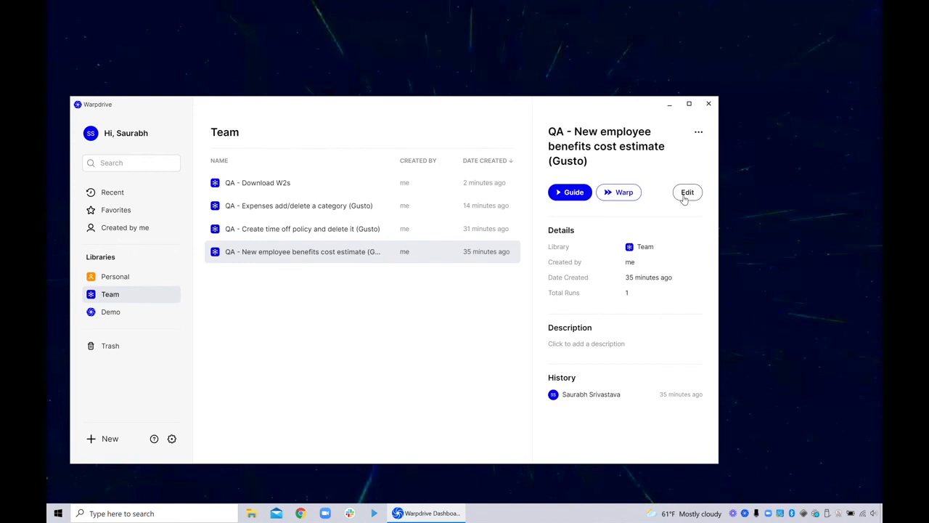
{"action": "mouse_move", "coordinate": [622, 378]}
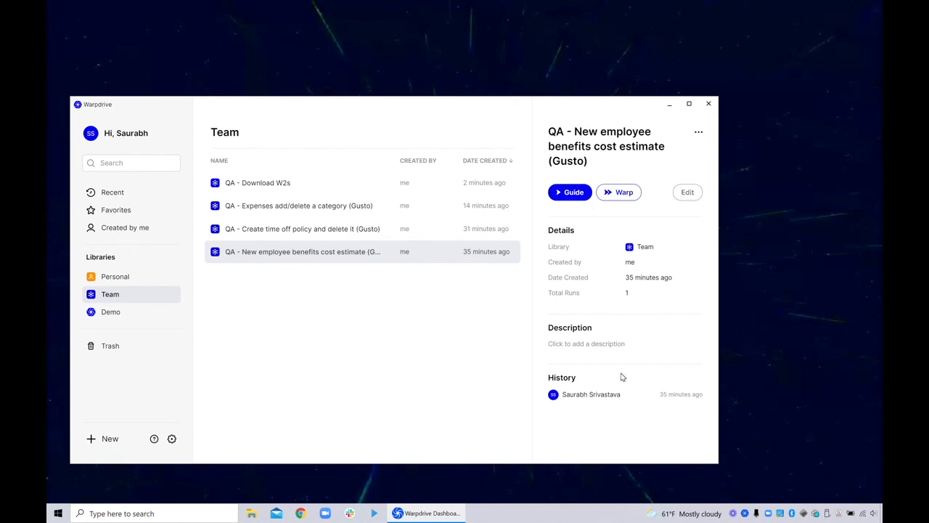
{"action": "mouse_move", "coordinate": [620, 372]}
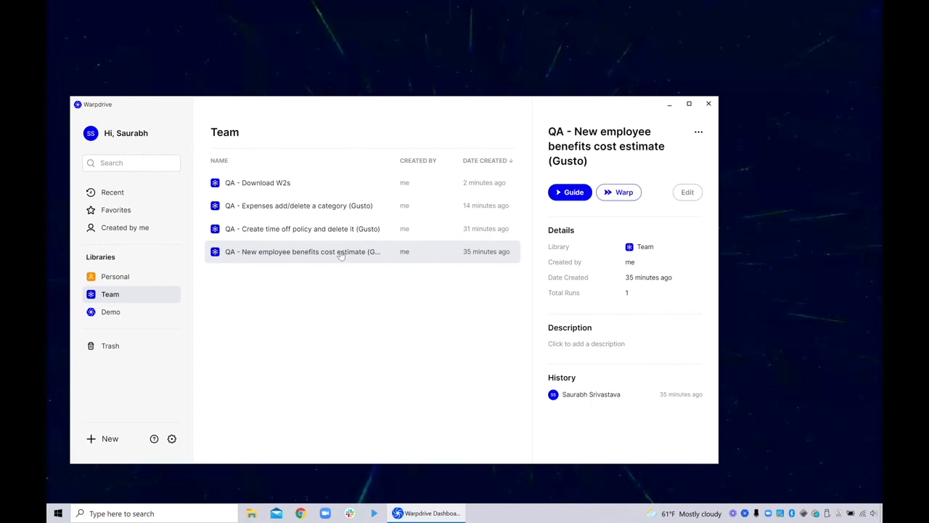
Step: Show the details pane and run history of 'QA - Create time off policy and delete it (Gusto)'
{"action": "left_click", "coordinate": [302, 230]}
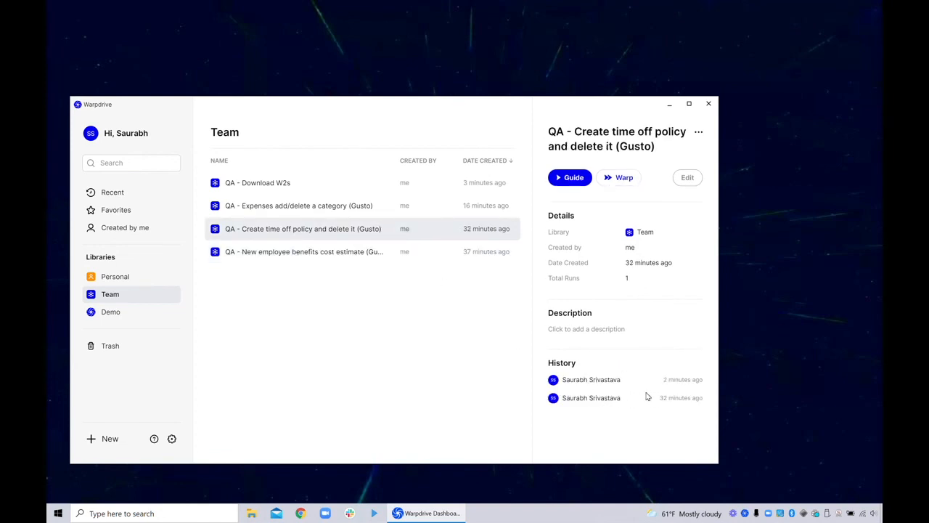
{"action": "mouse_move", "coordinate": [639, 395]}
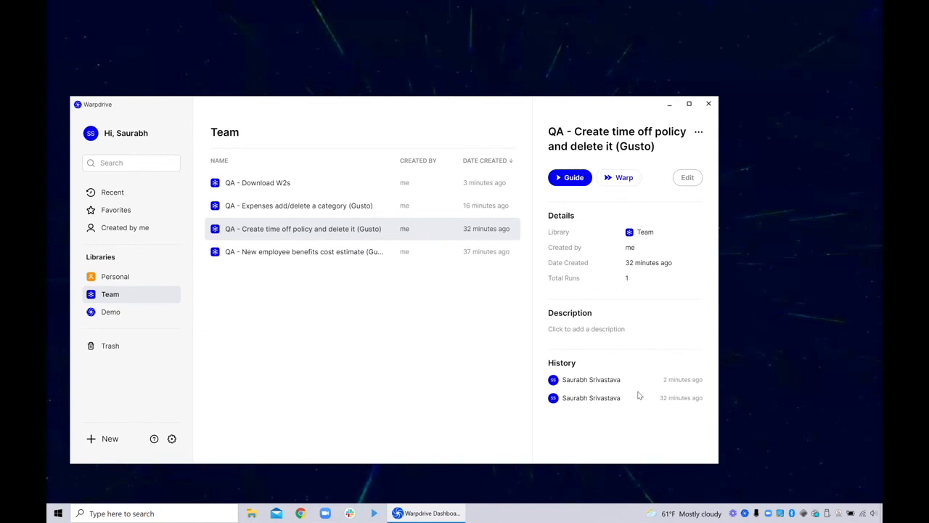
{"action": "mouse_move", "coordinate": [631, 394]}
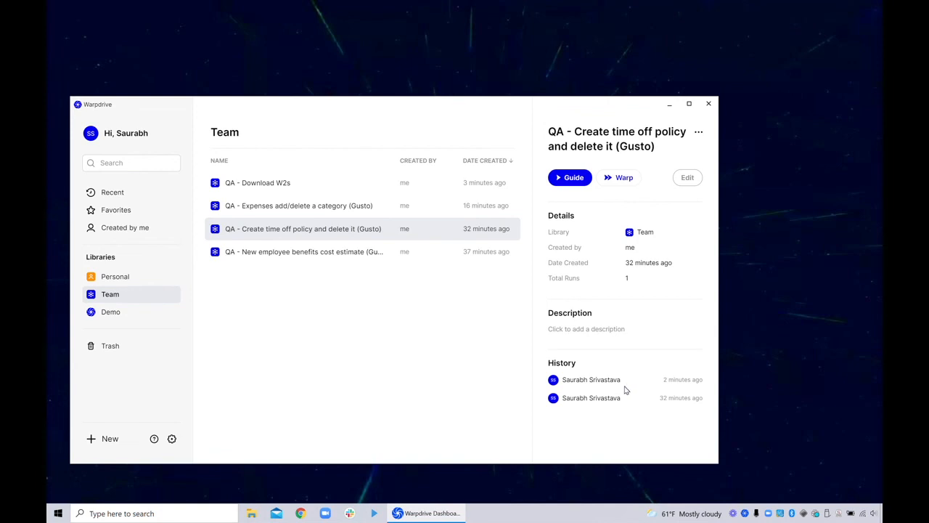
{"action": "mouse_move", "coordinate": [710, 496]}
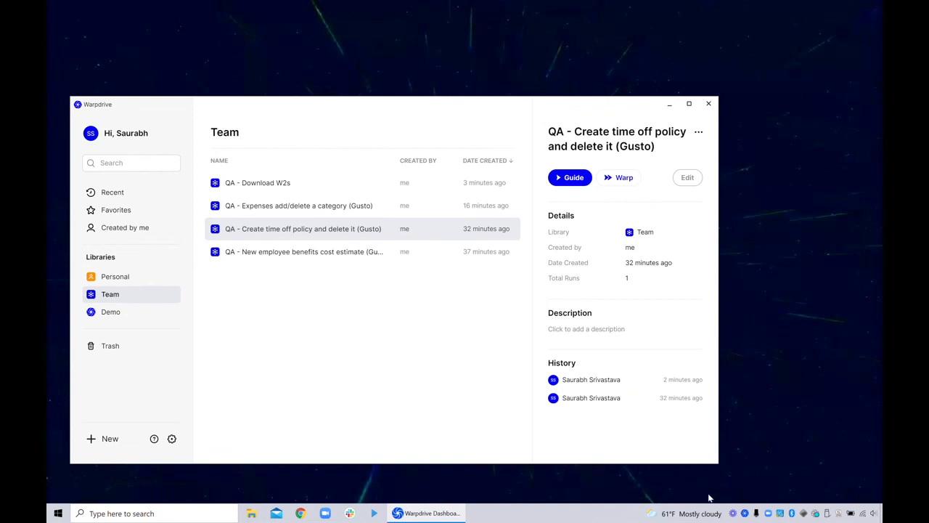